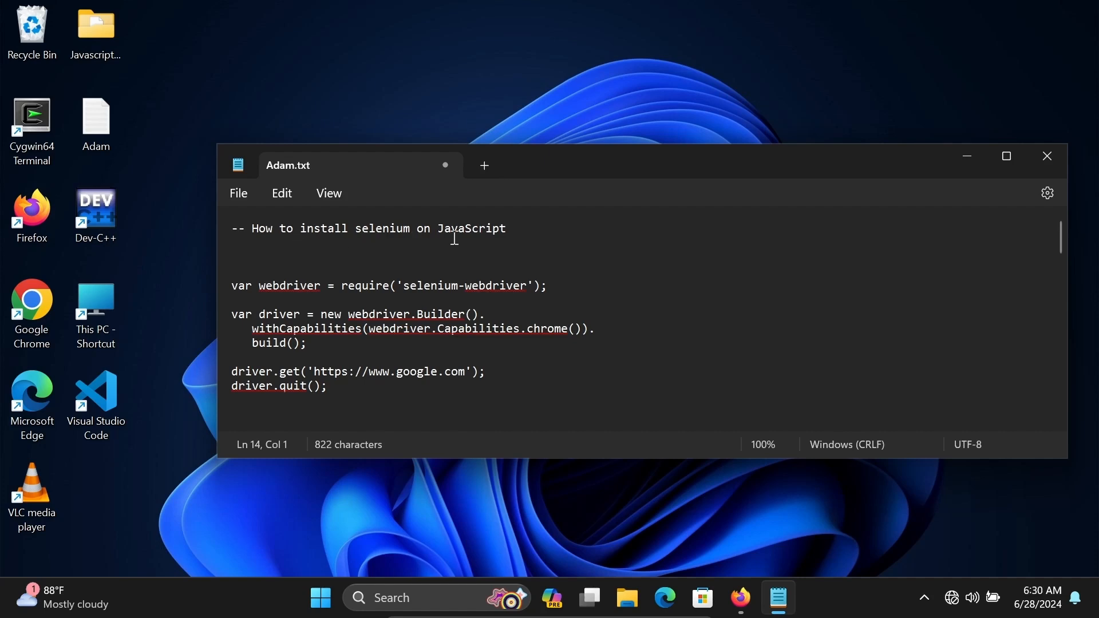
pyautogui.moveTo(342, 385)
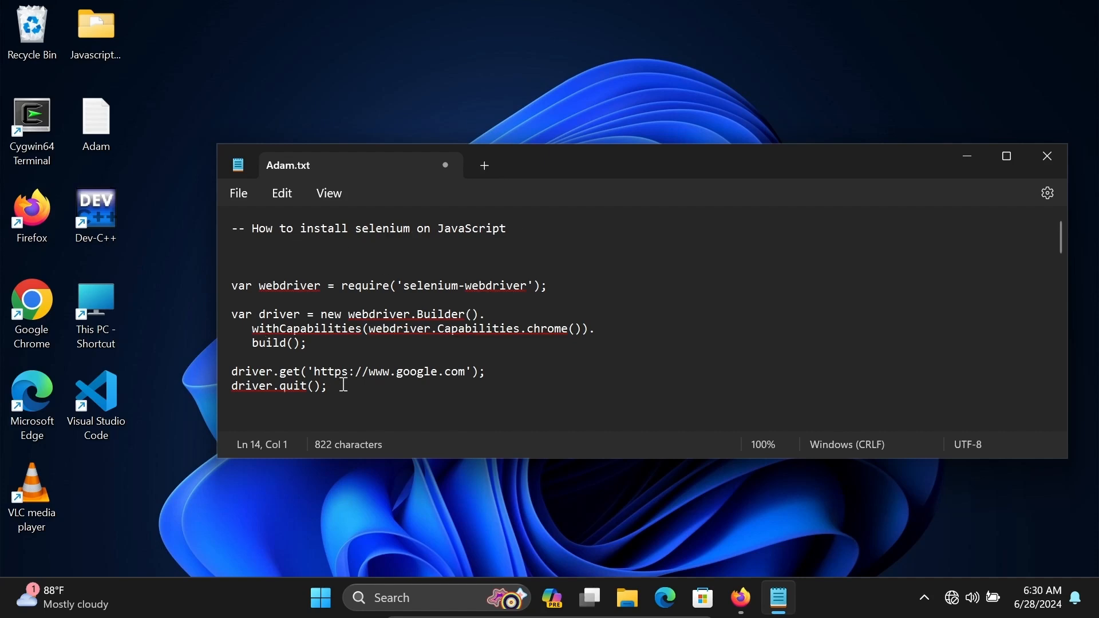
# Reach nodejs.org from the search result and download the LTS Windows installer.
pyautogui.moveTo(232, 314); pyautogui.dragTo(327, 386)
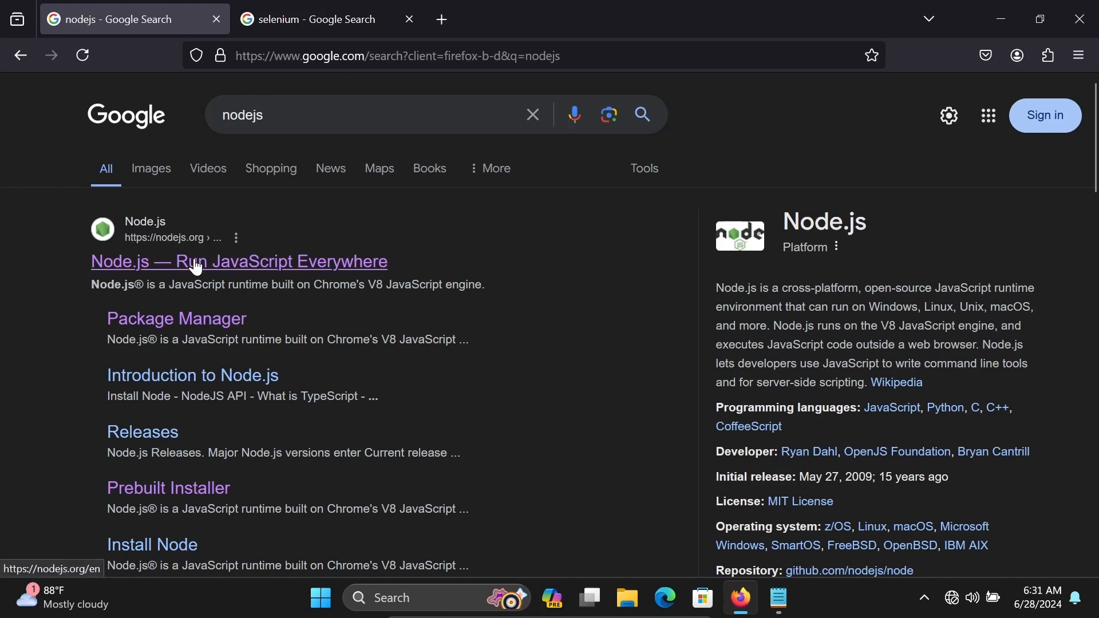
pyautogui.click(238, 261)
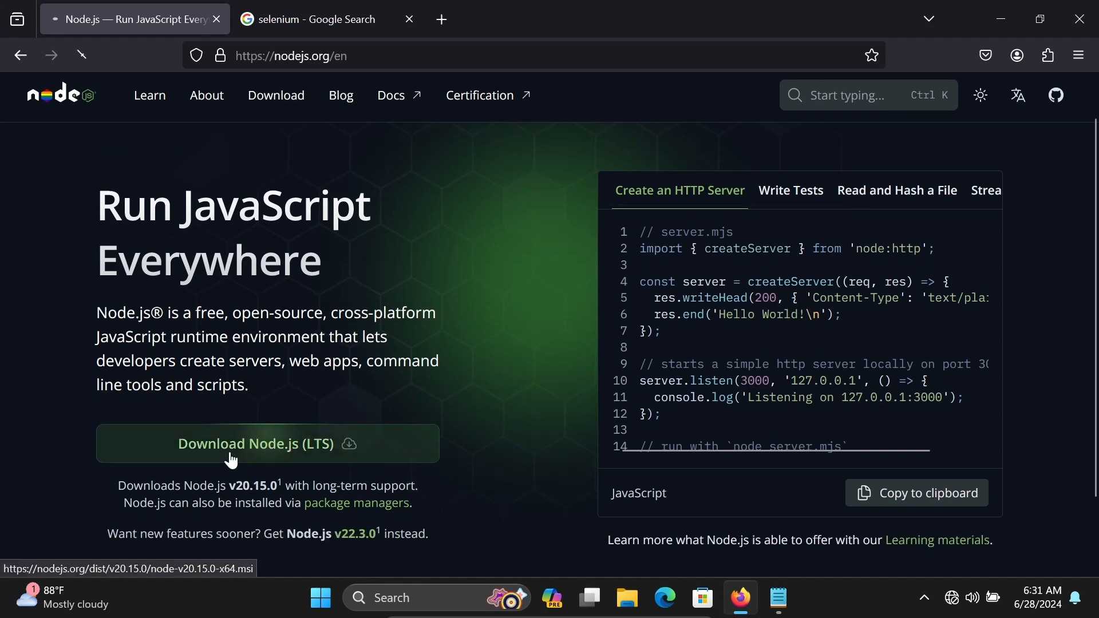
pyautogui.click(267, 443)
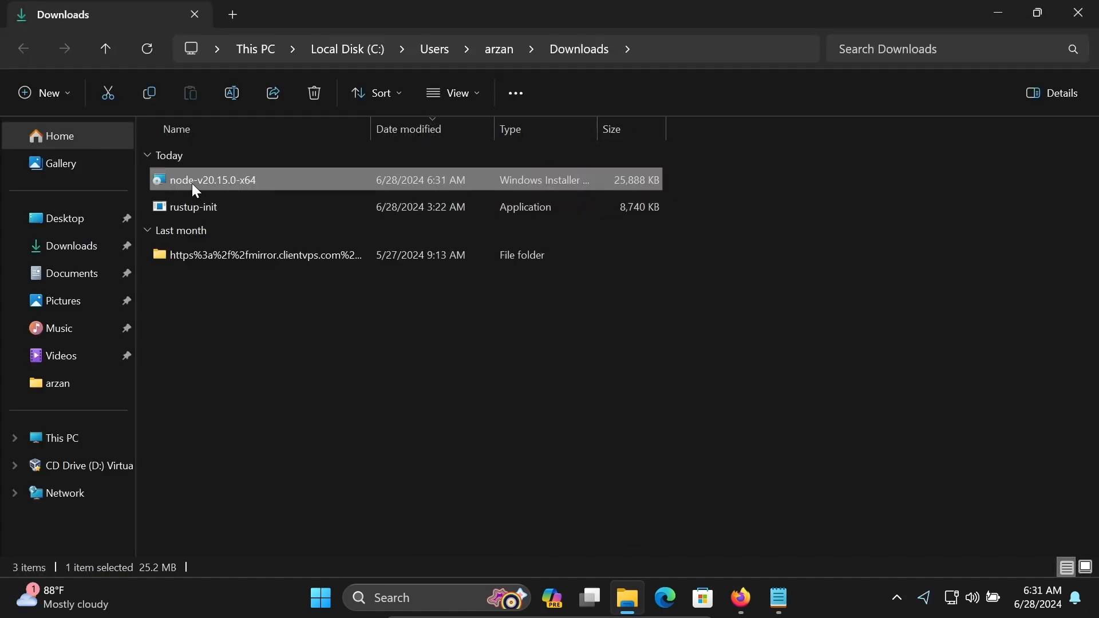
pyautogui.moveTo(211, 180)
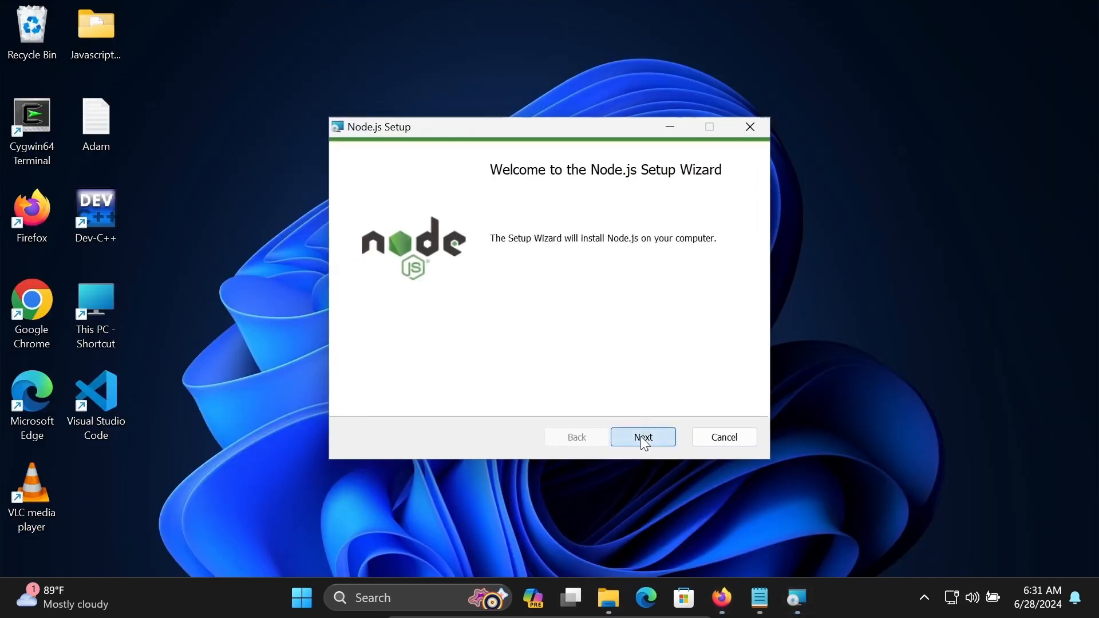
# Accept the licence, default folder and features, skip native build tools, and begin installing.
pyautogui.click(641, 436)
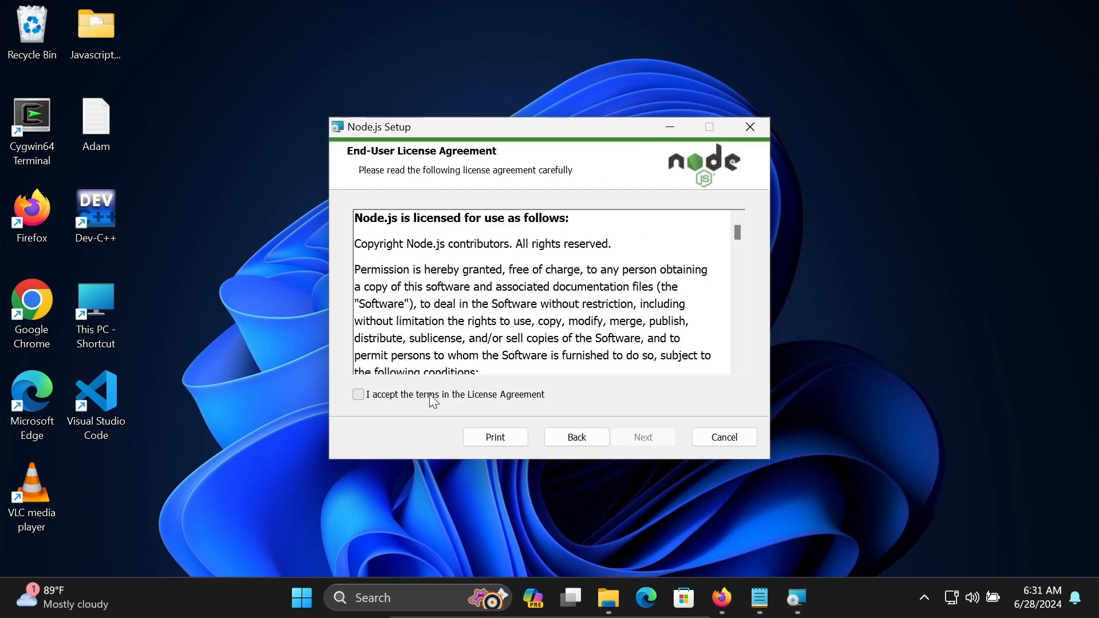
pyautogui.click(642, 436)
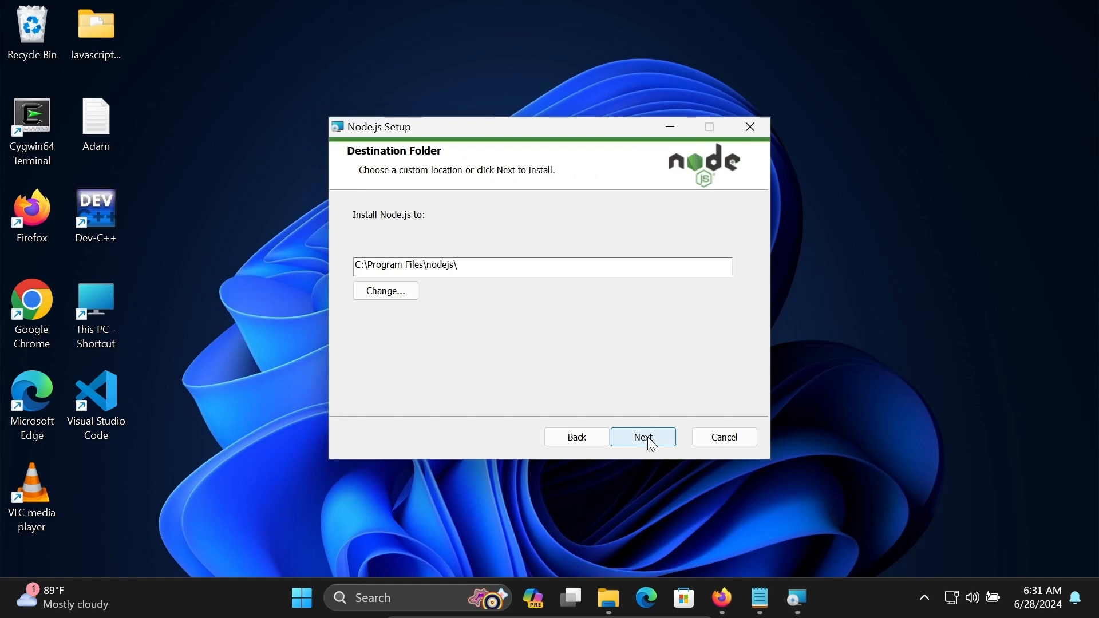
pyautogui.click(642, 437)
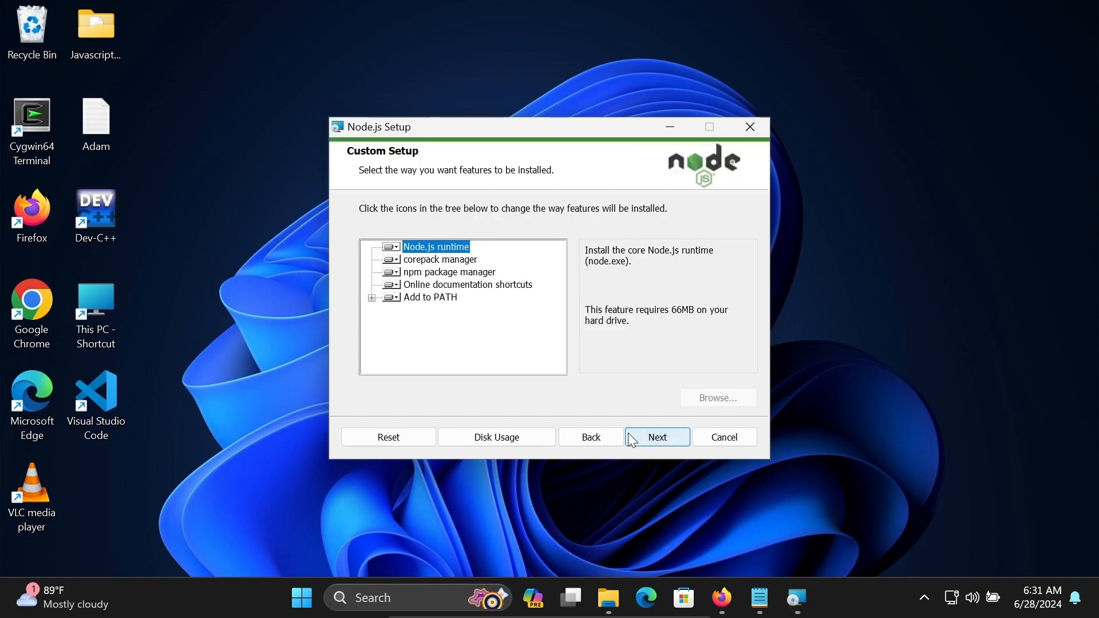
pyautogui.click(656, 437)
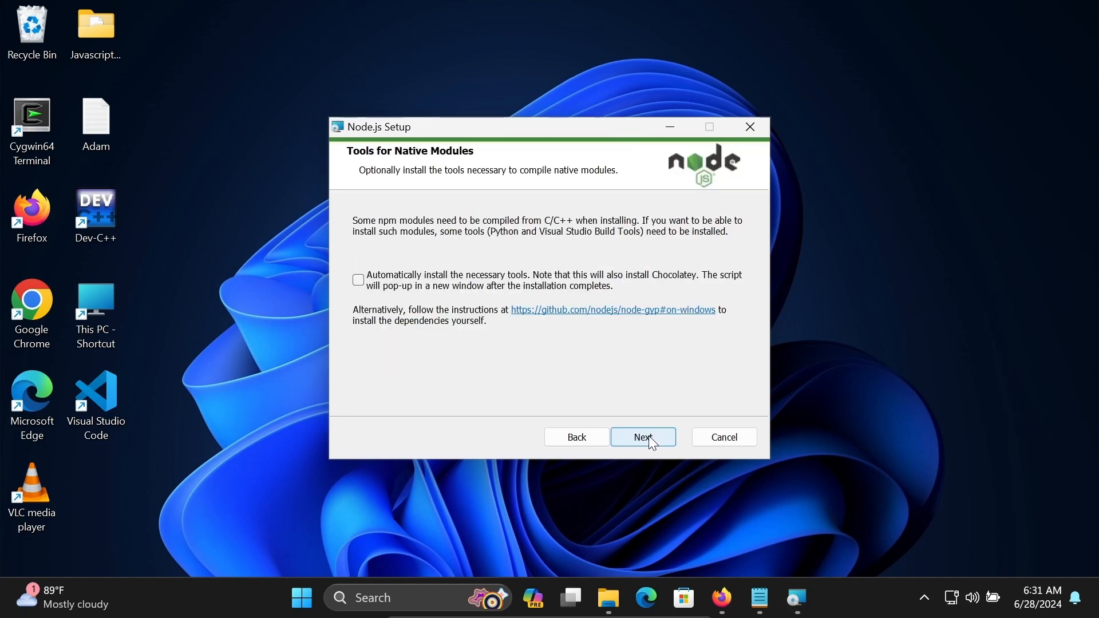
pyautogui.click(642, 436)
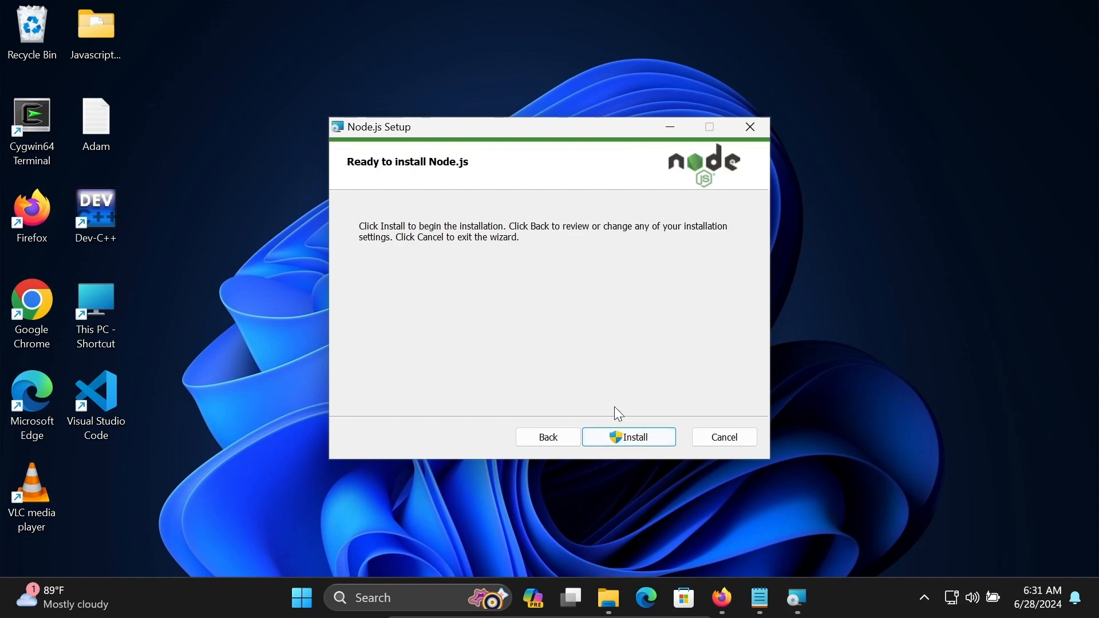
pyautogui.moveTo(636, 443)
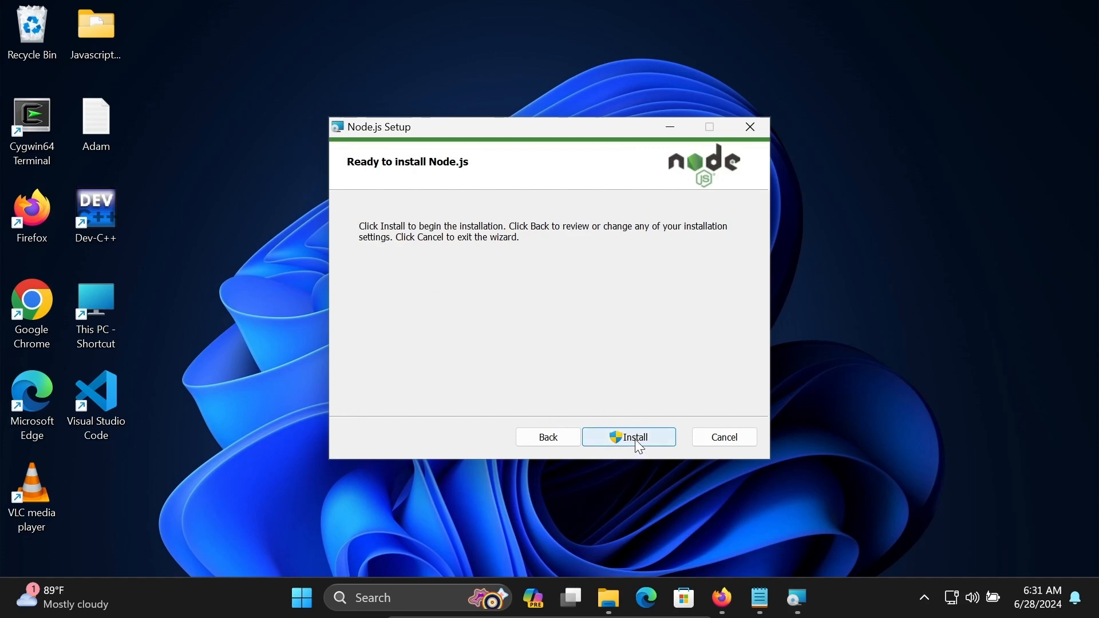
pyautogui.click(629, 436)
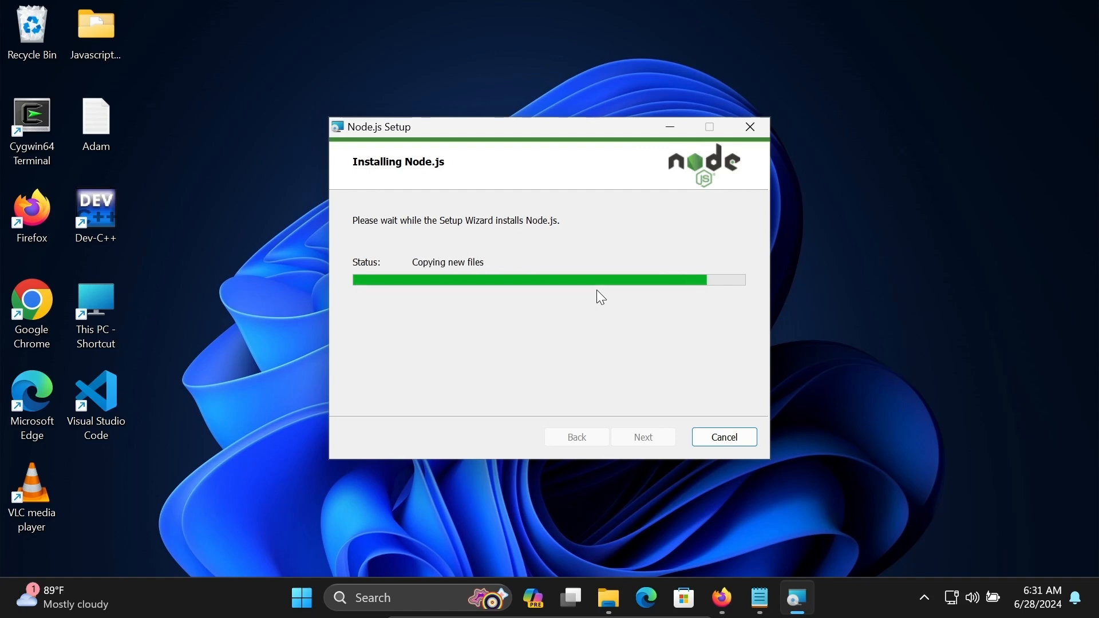
pyautogui.moveTo(800, 230)
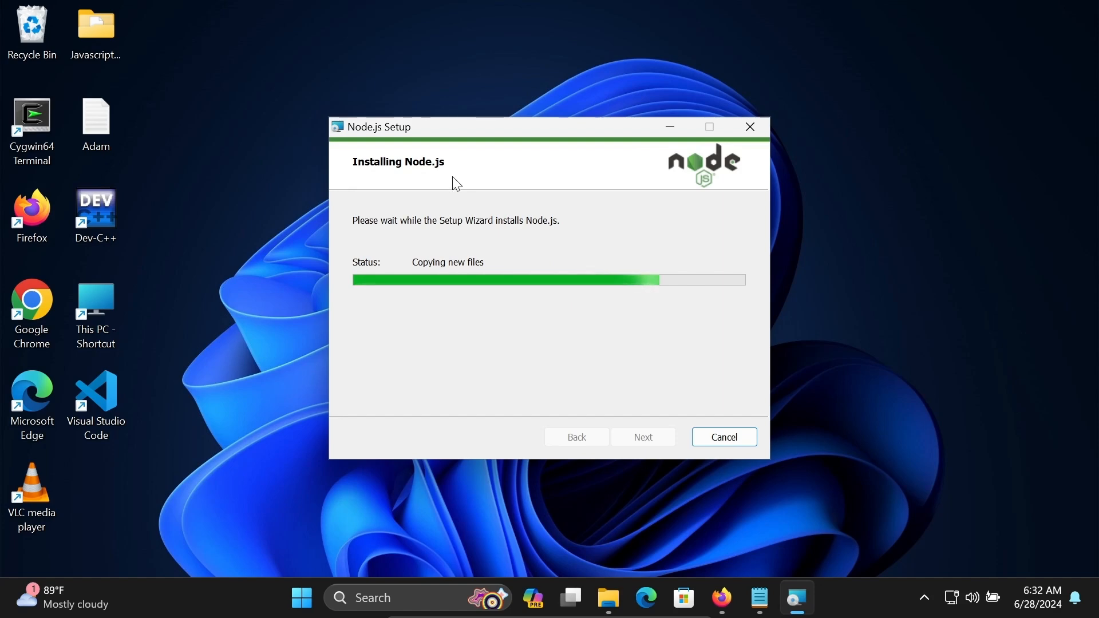
pyautogui.moveTo(583, 285)
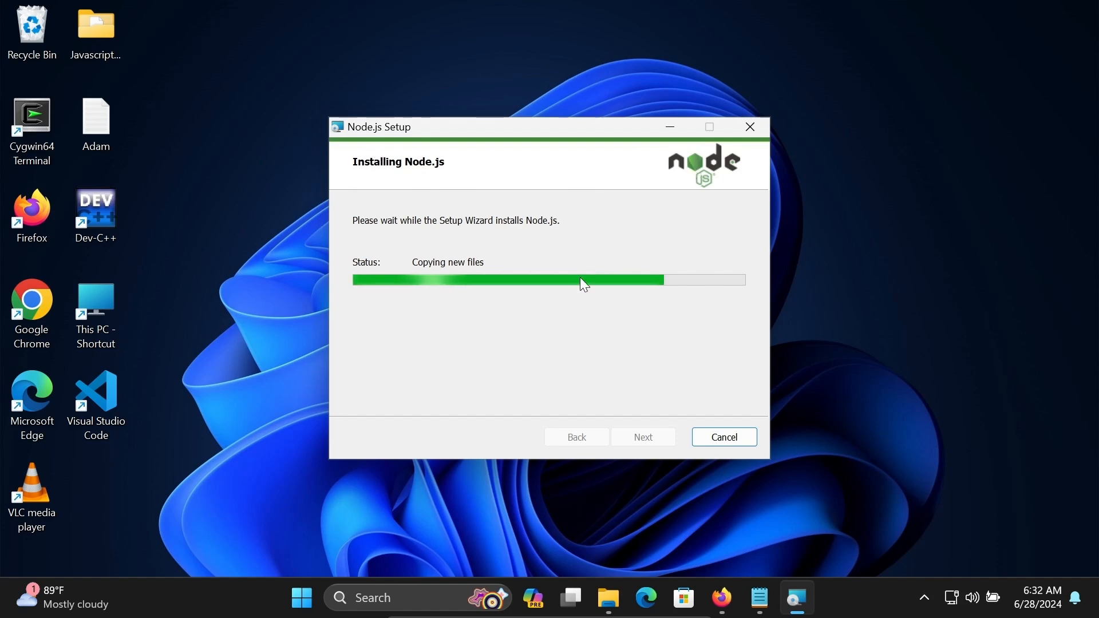
pyautogui.moveTo(670, 258)
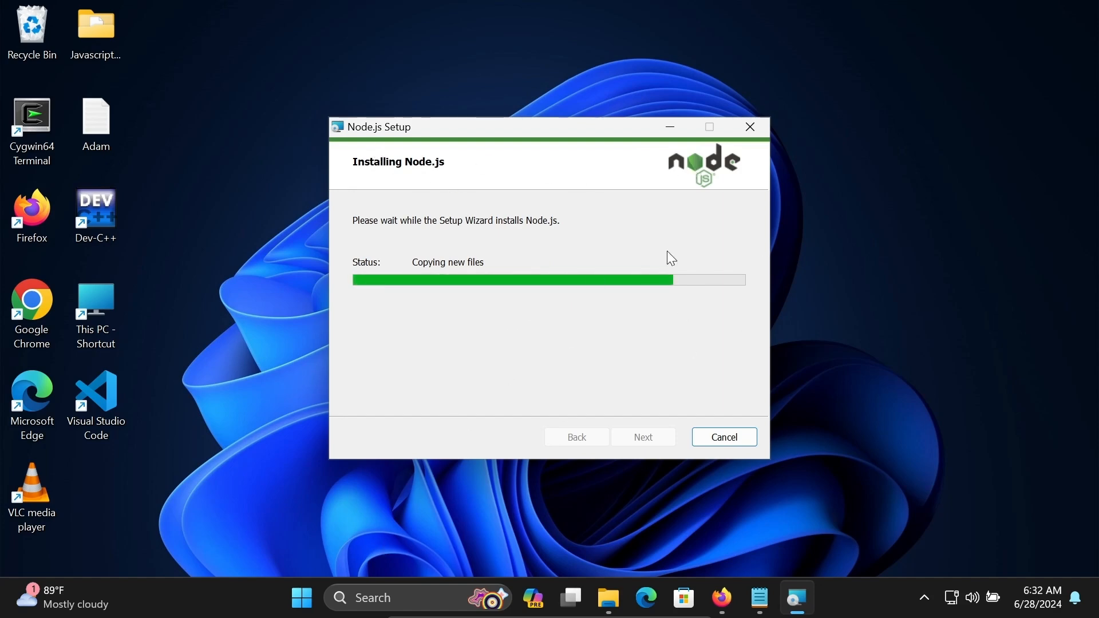
pyautogui.moveTo(485, 311)
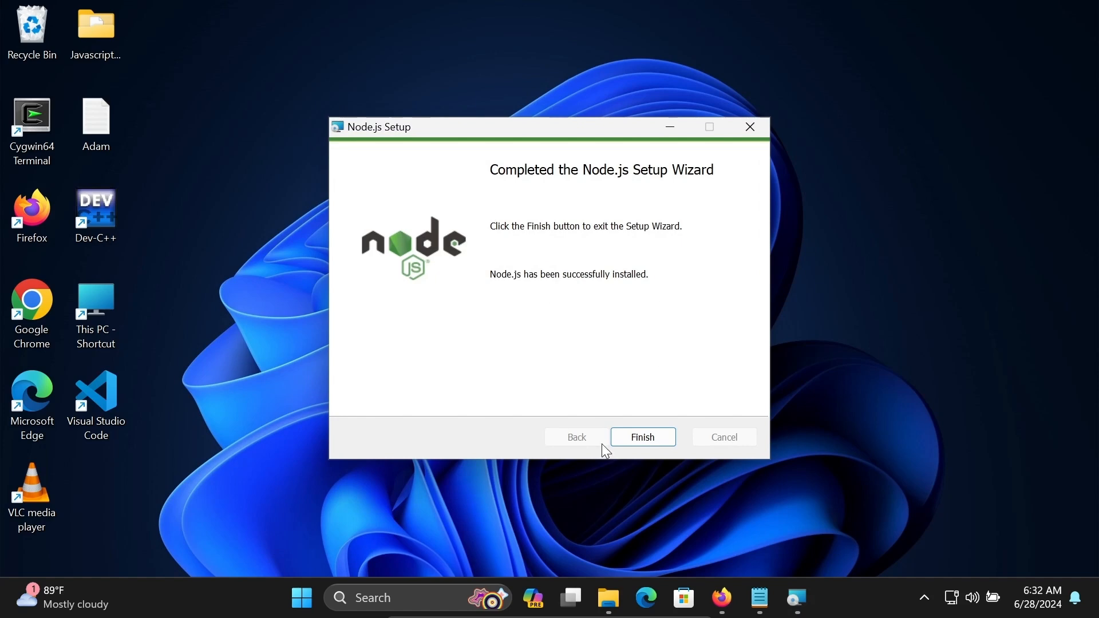
# Finish the completed Node.js setup wizard, returning to the desktop.
pyautogui.click(641, 436)
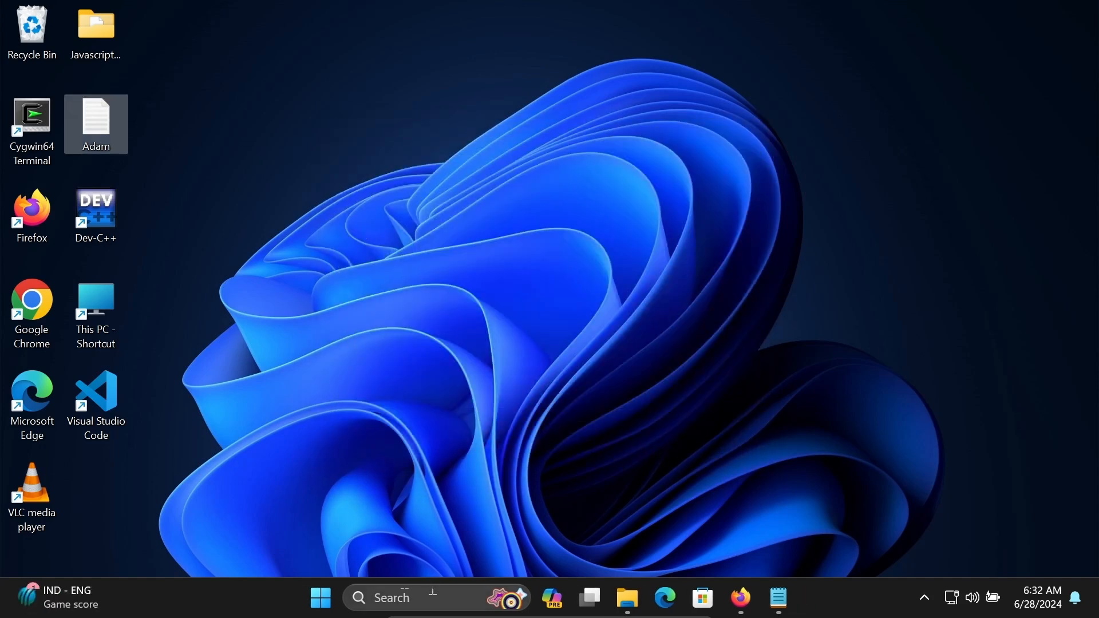
# Launch Command Prompt and verify node --version reports v20.15.0 and npm --version 10.7.0.
pyautogui.write('cmd')
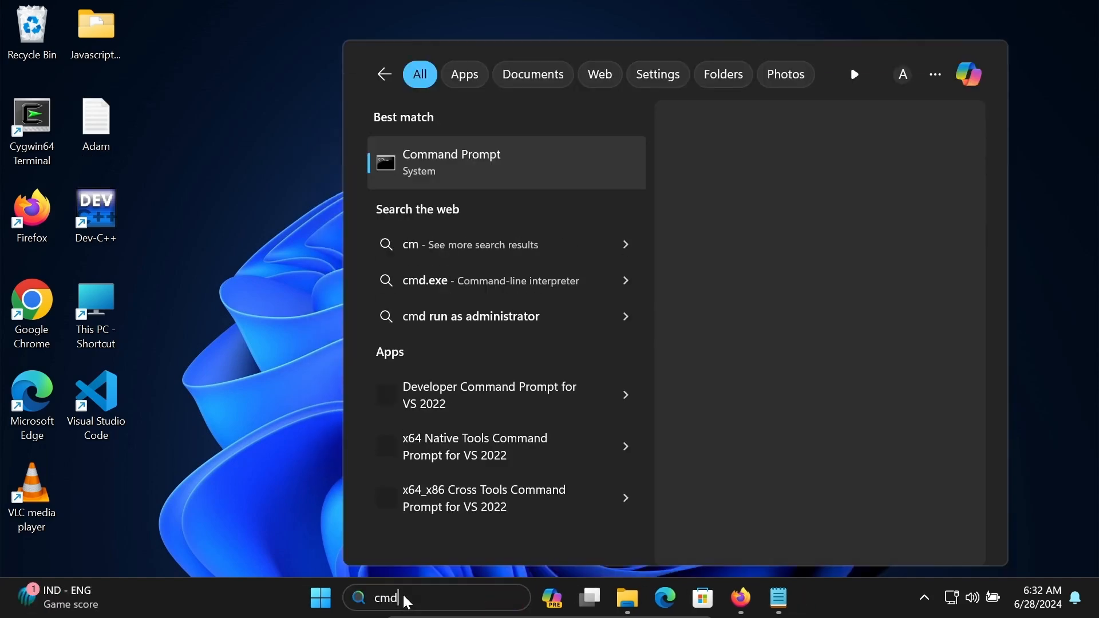
pyautogui.press('Escape')
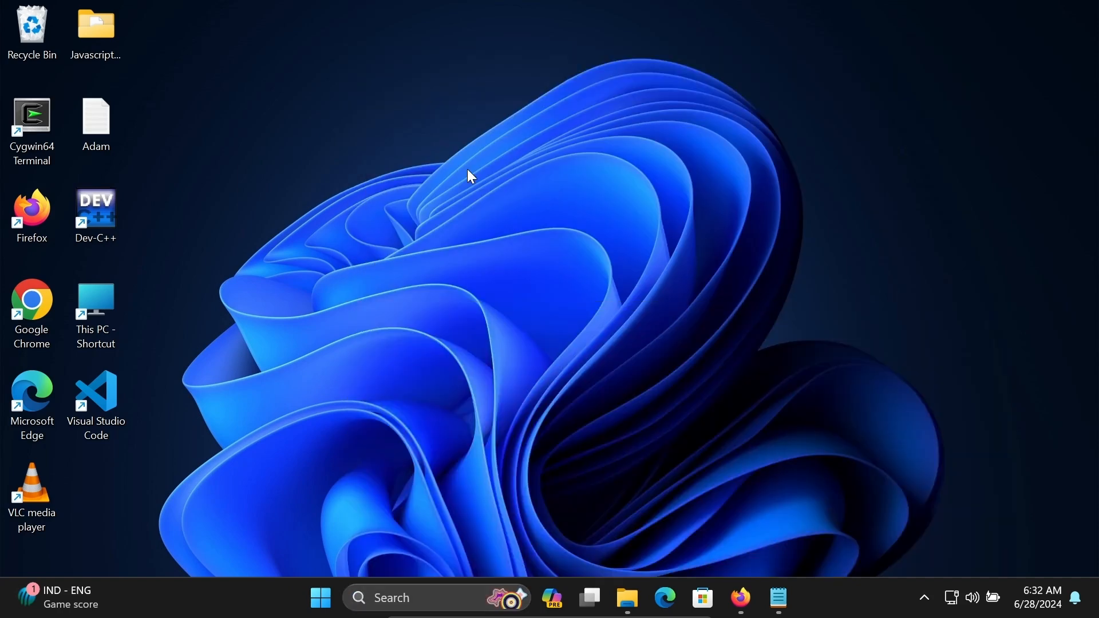
pyautogui.click(796, 598)
pyautogui.write('node --v')
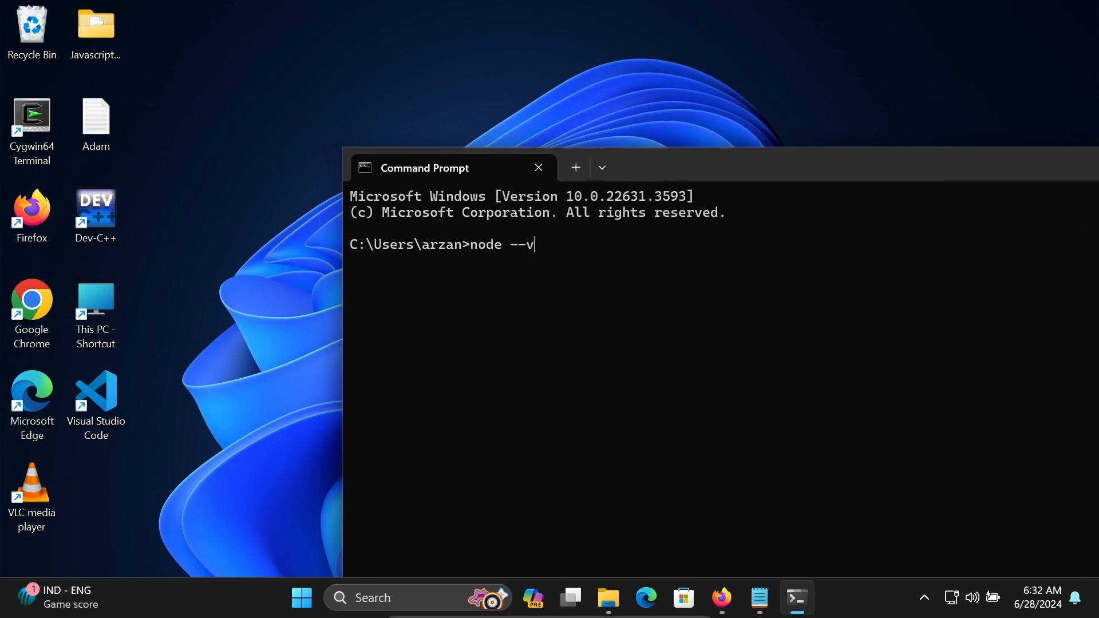
pyautogui.write('ersion')
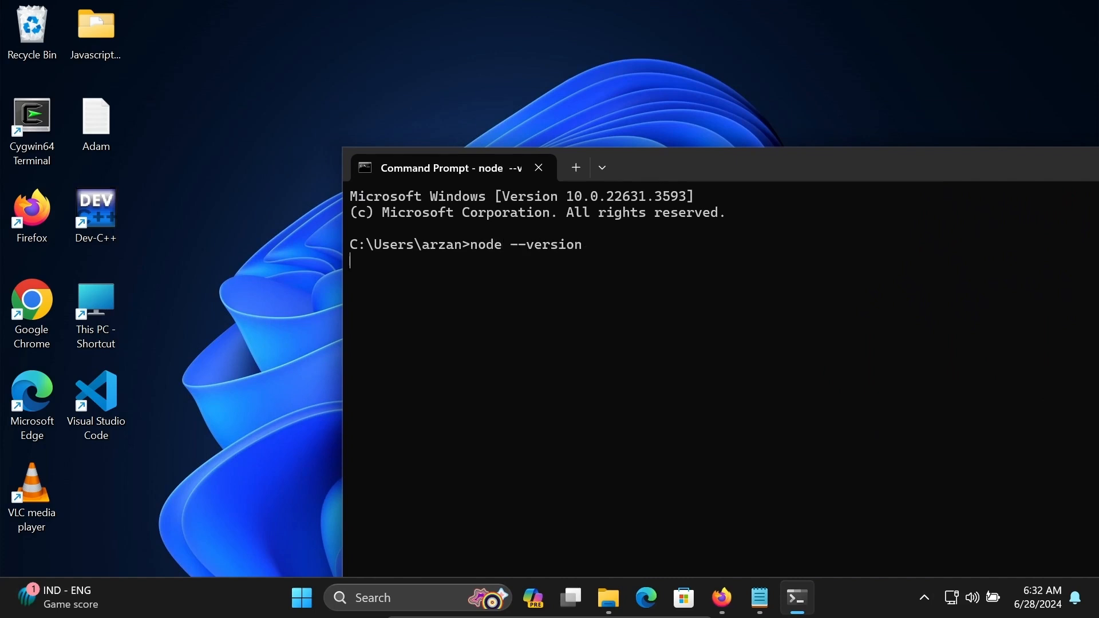
pyautogui.moveTo(648, 167)
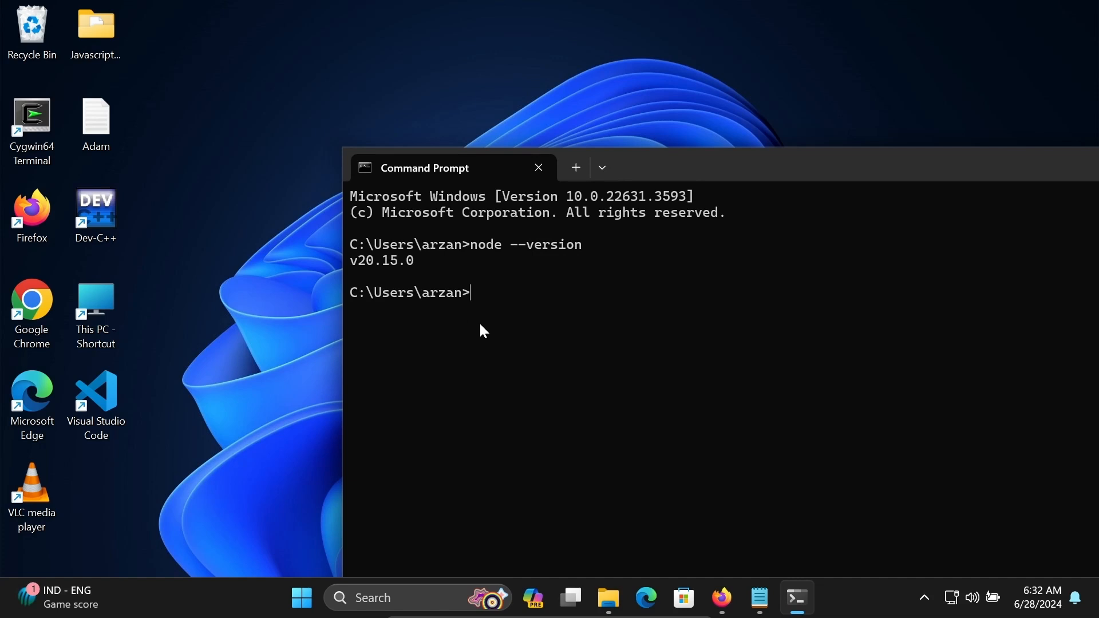
pyautogui.write('npm 0')
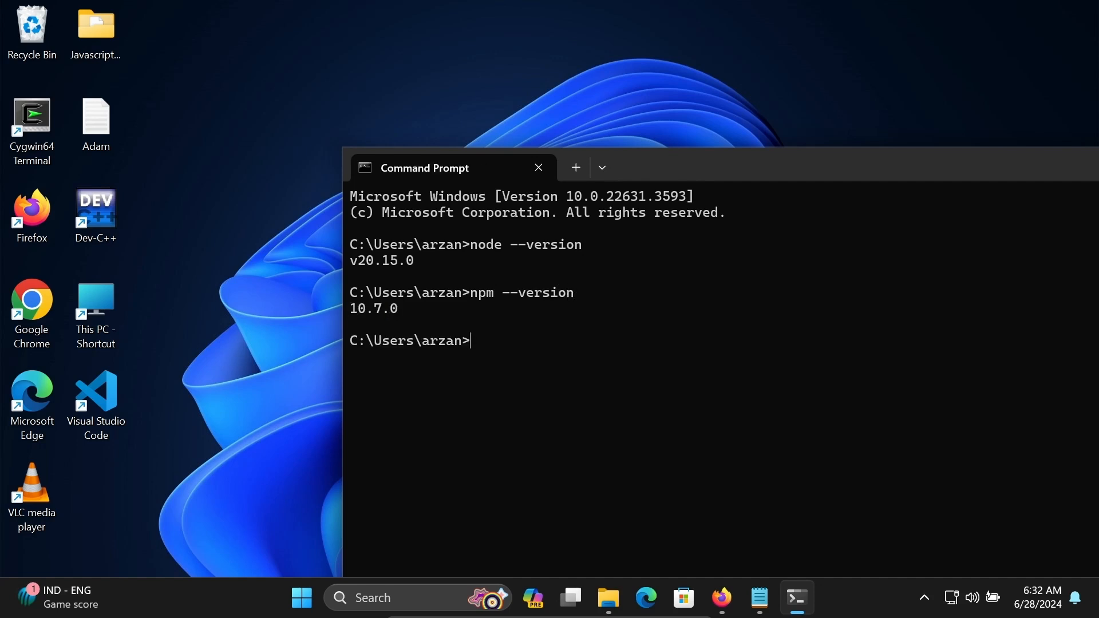
pyautogui.moveTo(471, 354)
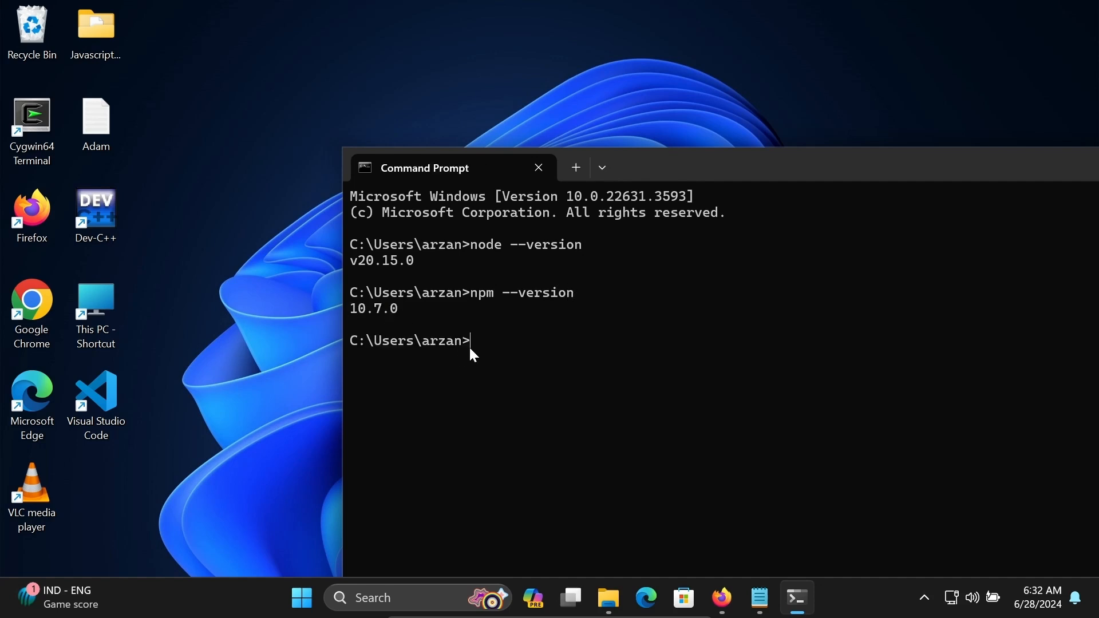
# Run npm install selenium-webdriver in Command Prompt.
pyautogui.write('npm install selenium-webdriver')
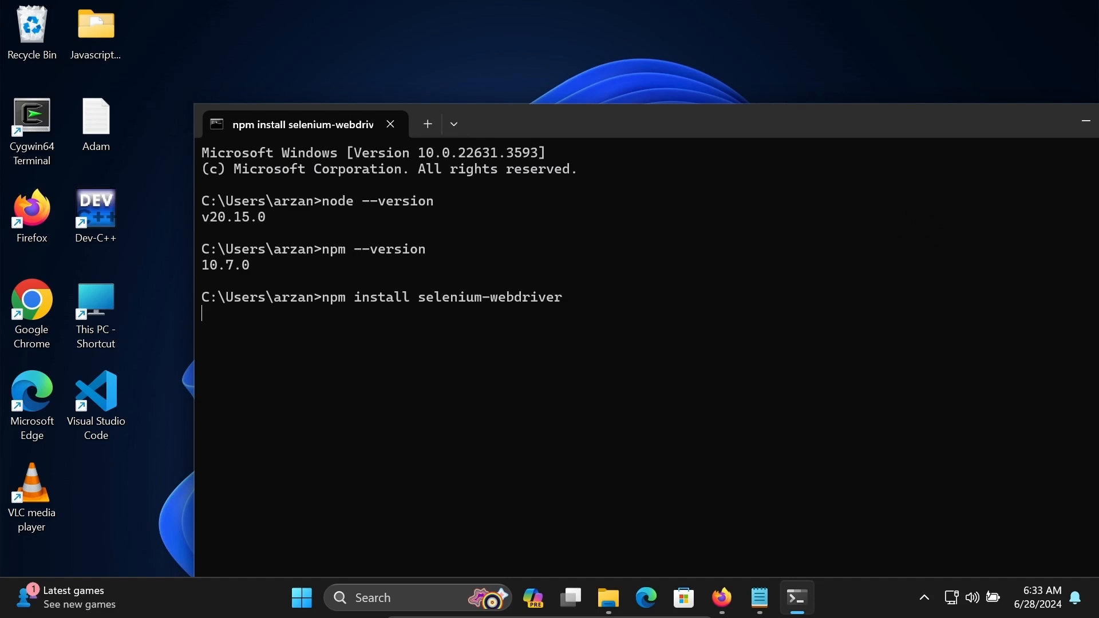
pyautogui.moveTo(389, 339)
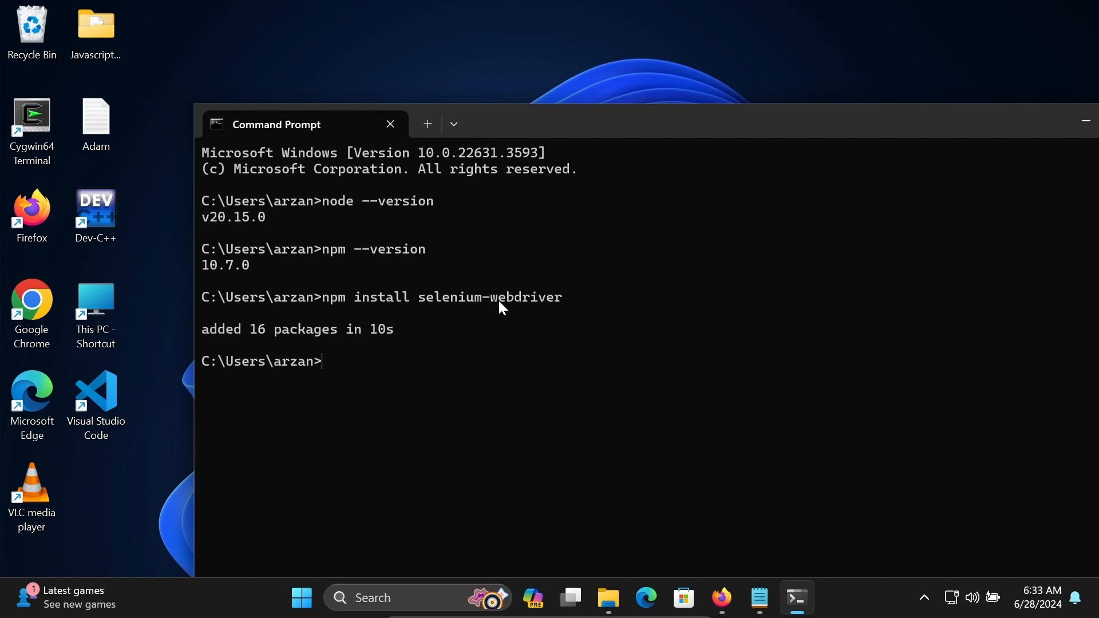
pyautogui.moveTo(316, 343)
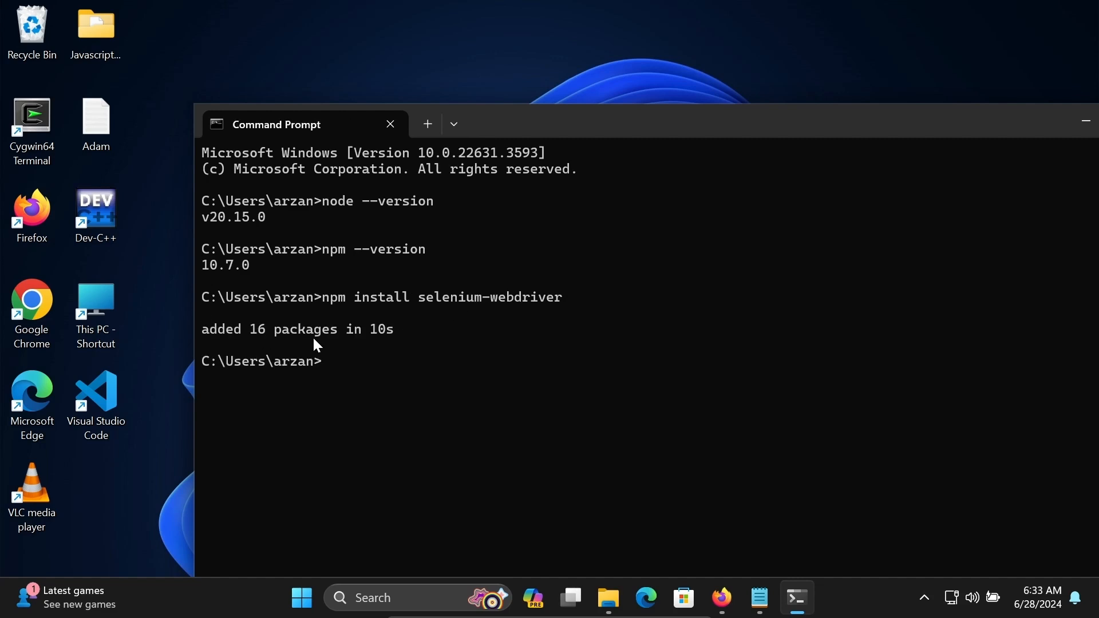
pyautogui.moveTo(360, 346)
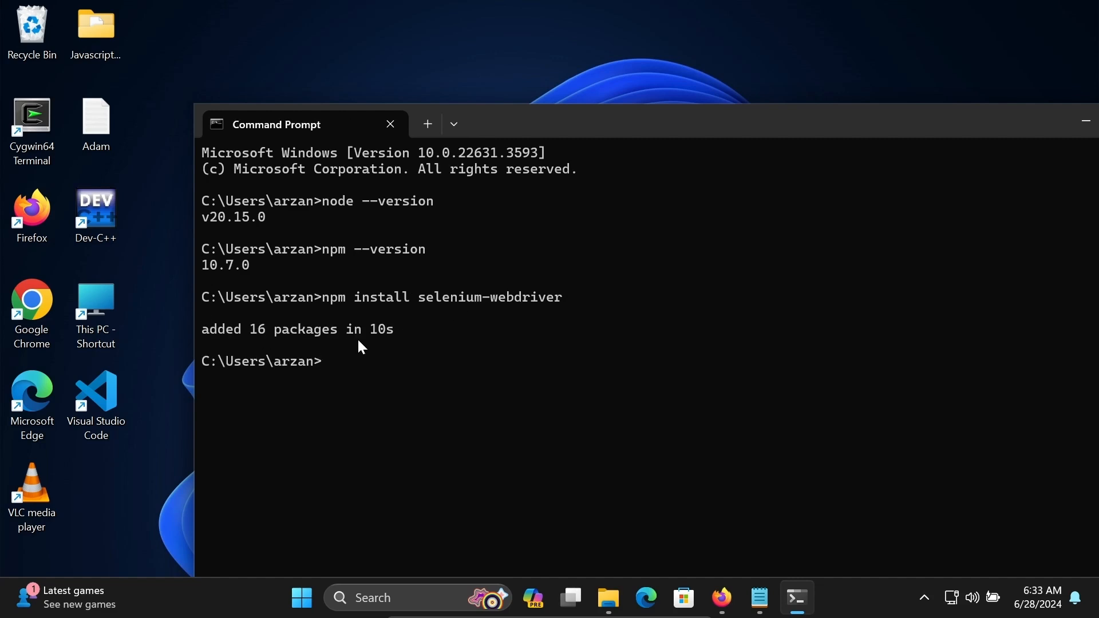
pyautogui.moveTo(402, 348)
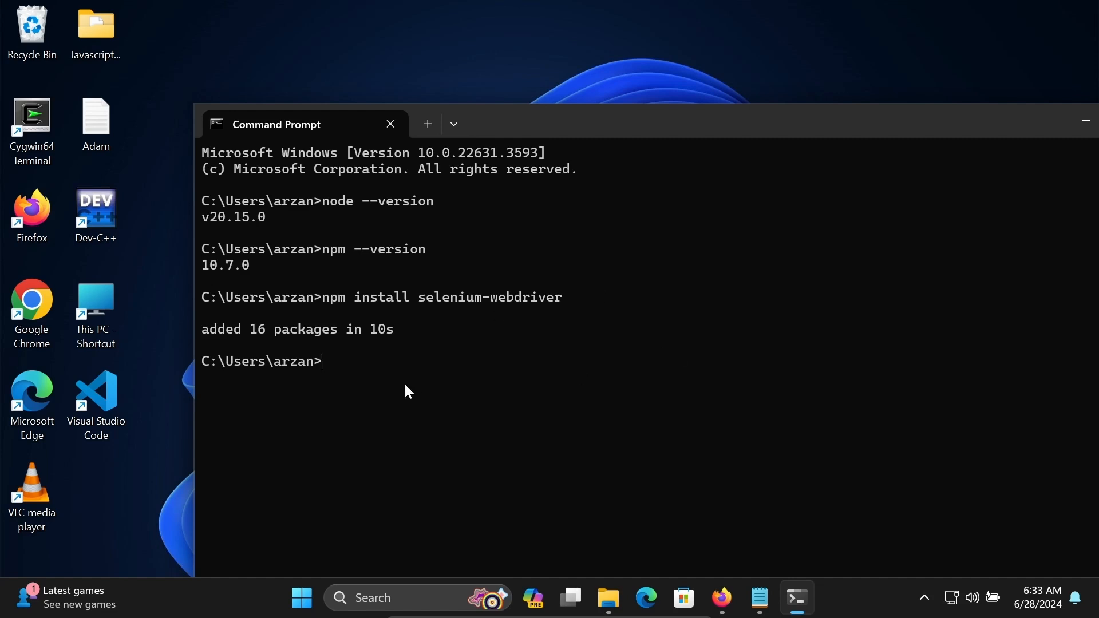
# Start the Node REPL with node and move the terminal window toward the top of the screen.
pyautogui.write('node')
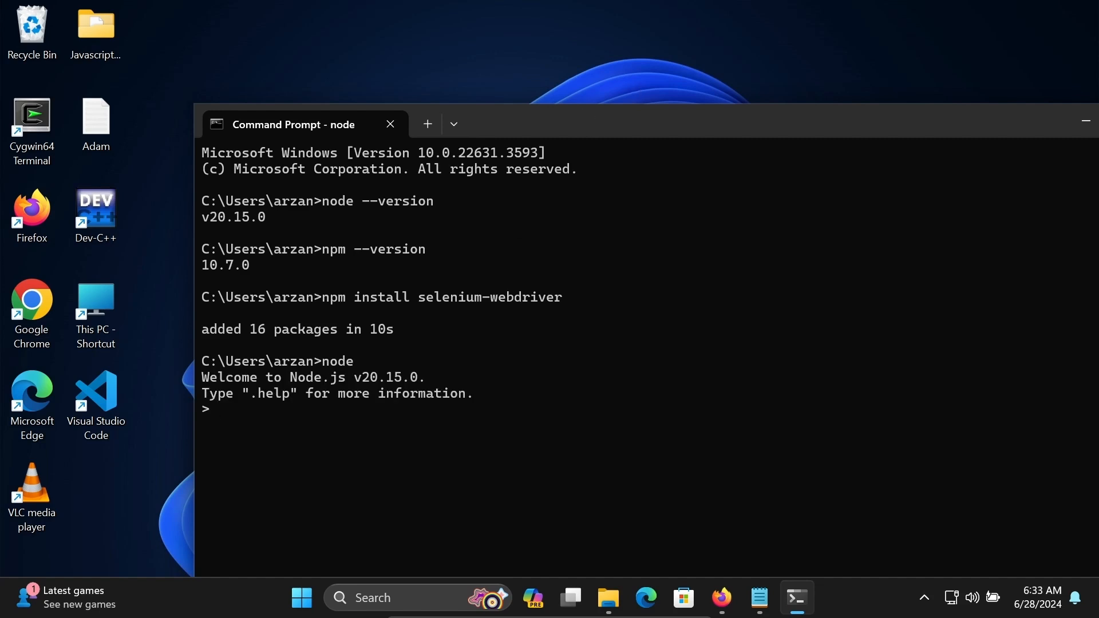
pyautogui.moveTo(301, 124); pyautogui.dragTo(301, 39)
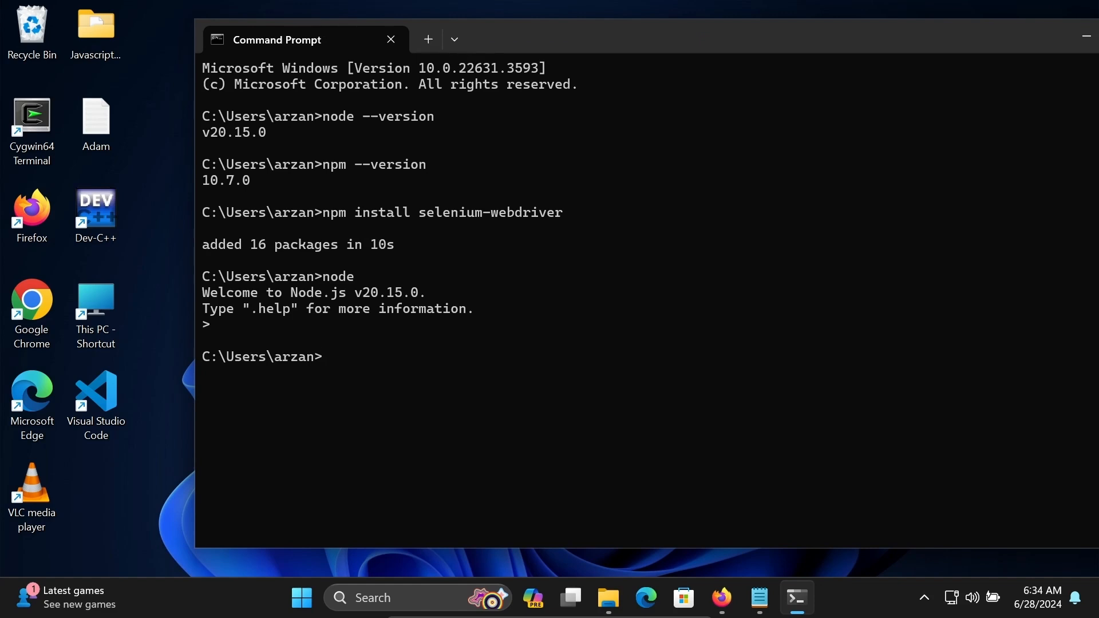
pyautogui.write('cl')
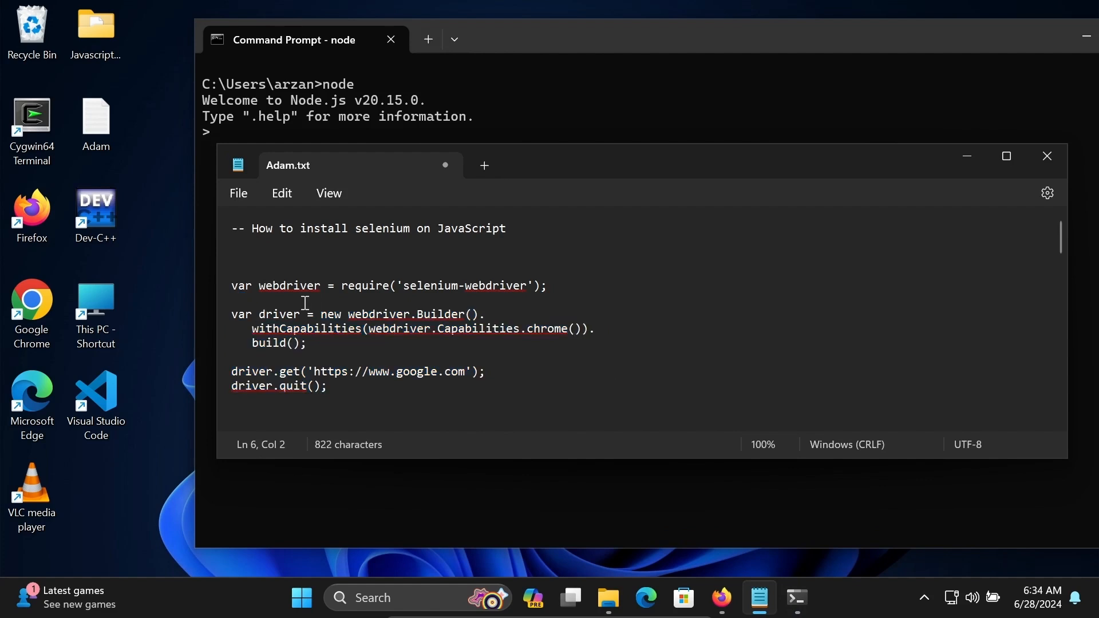
# Select the require('selenium-webdriver') line in the Notepad script.
pyautogui.tripleClick(390, 286)
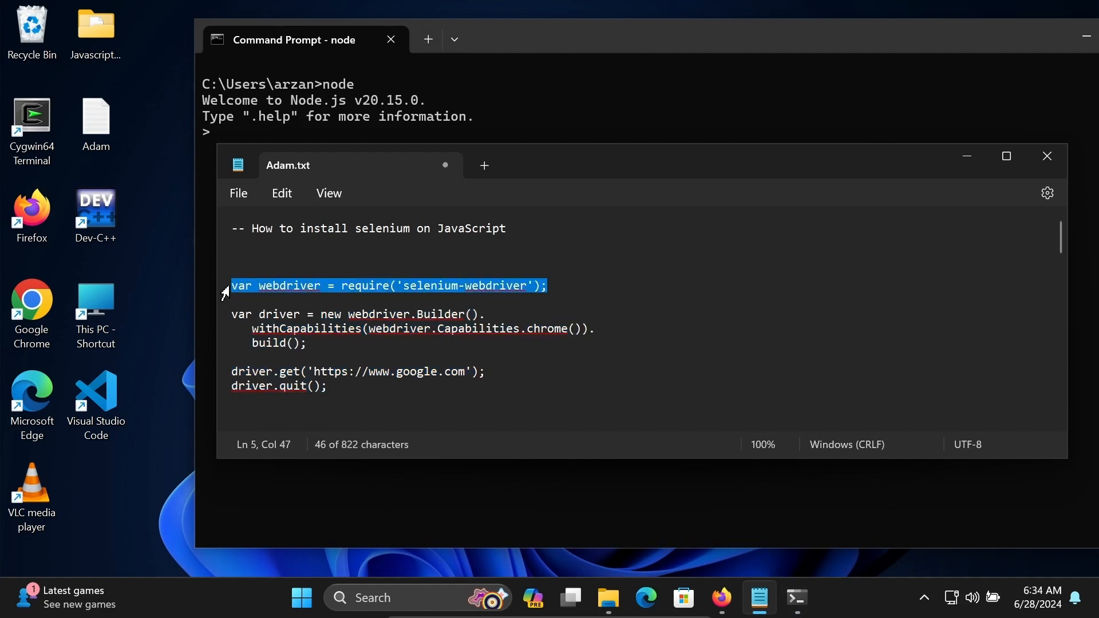
pyautogui.moveTo(371, 135)
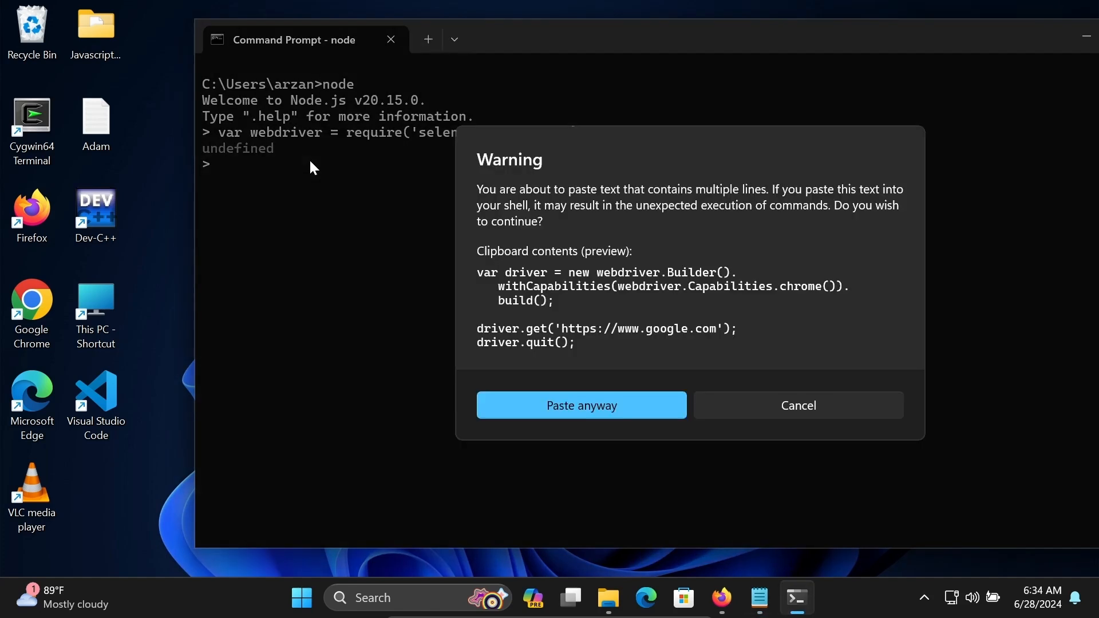
# Confirm Paste anyway and execute the driver setup, google.com get and quit statements.
pyautogui.click(580, 406)
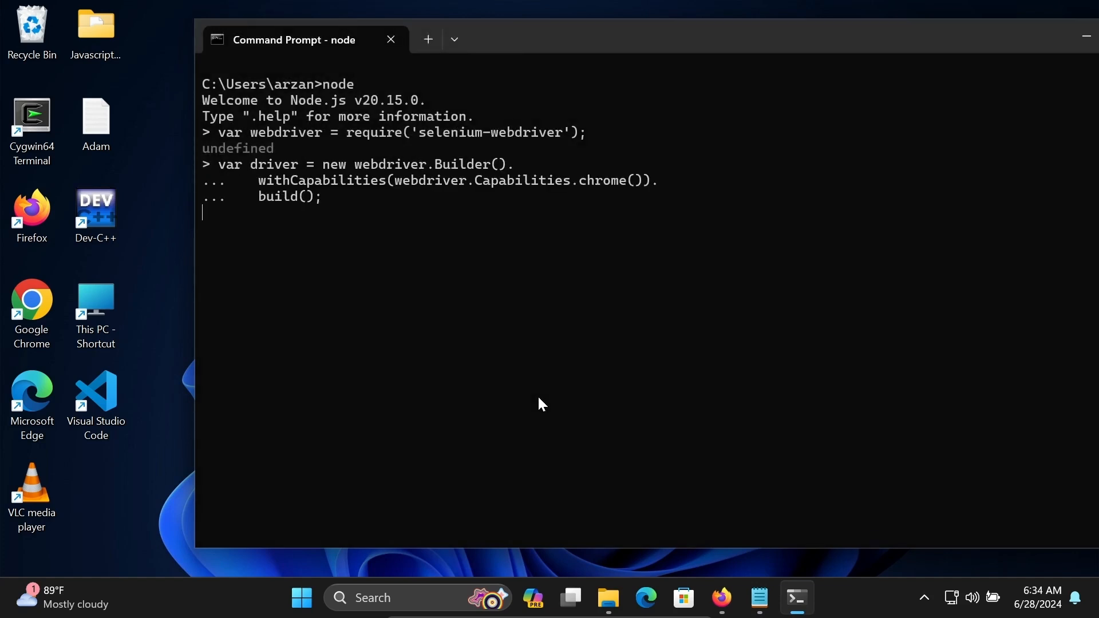
pyautogui.moveTo(469, 203)
pyautogui.write('driver.quit();')
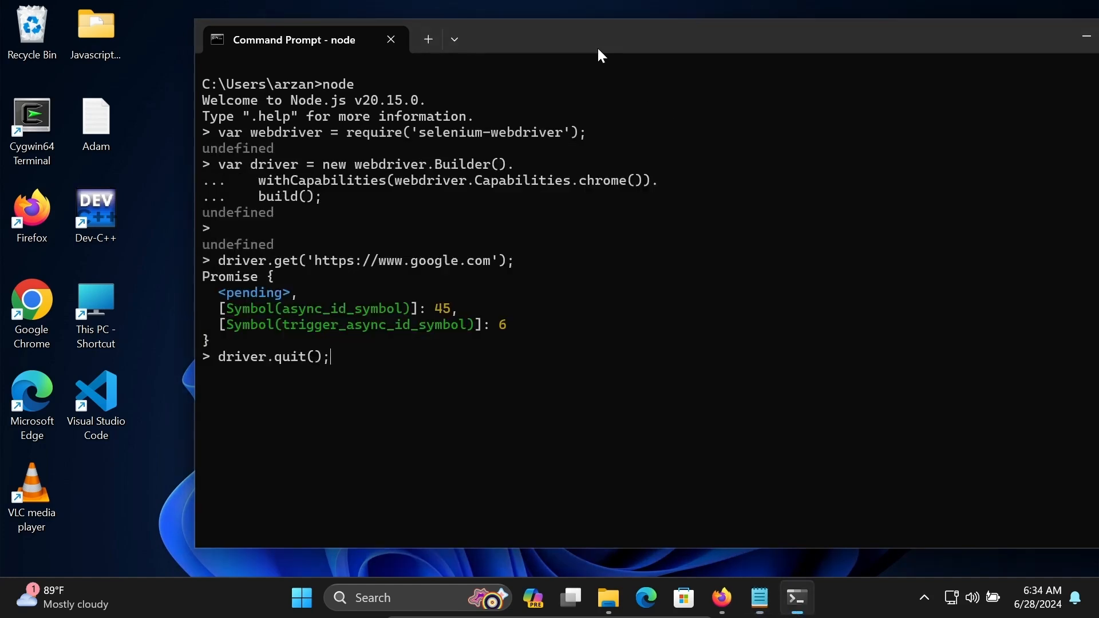
pyautogui.moveTo(360, 357)
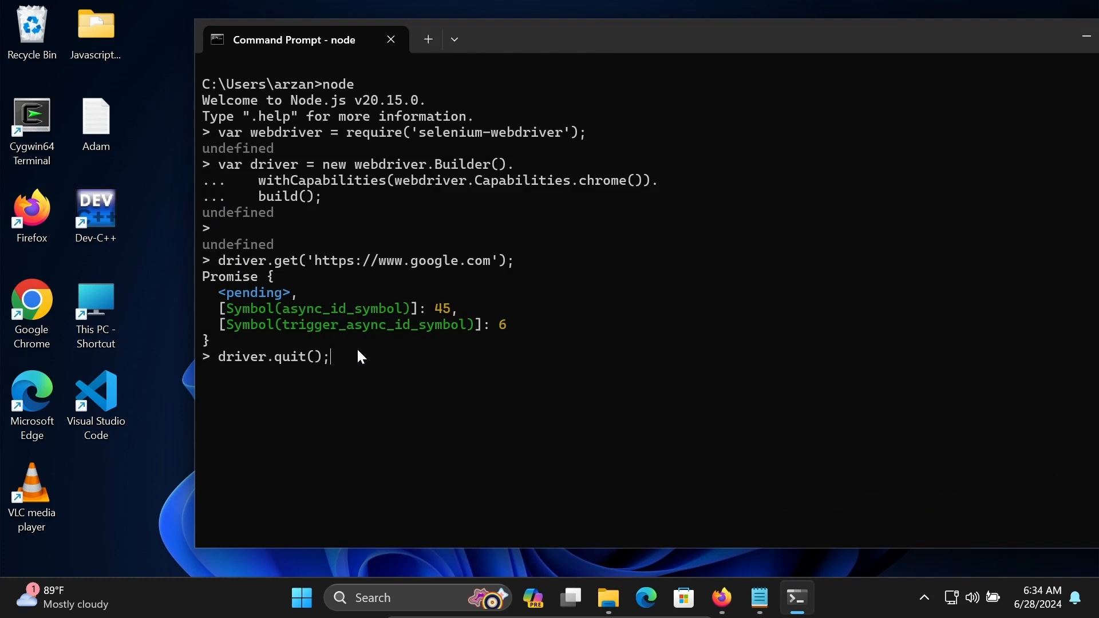
pyautogui.moveTo(235, 311)
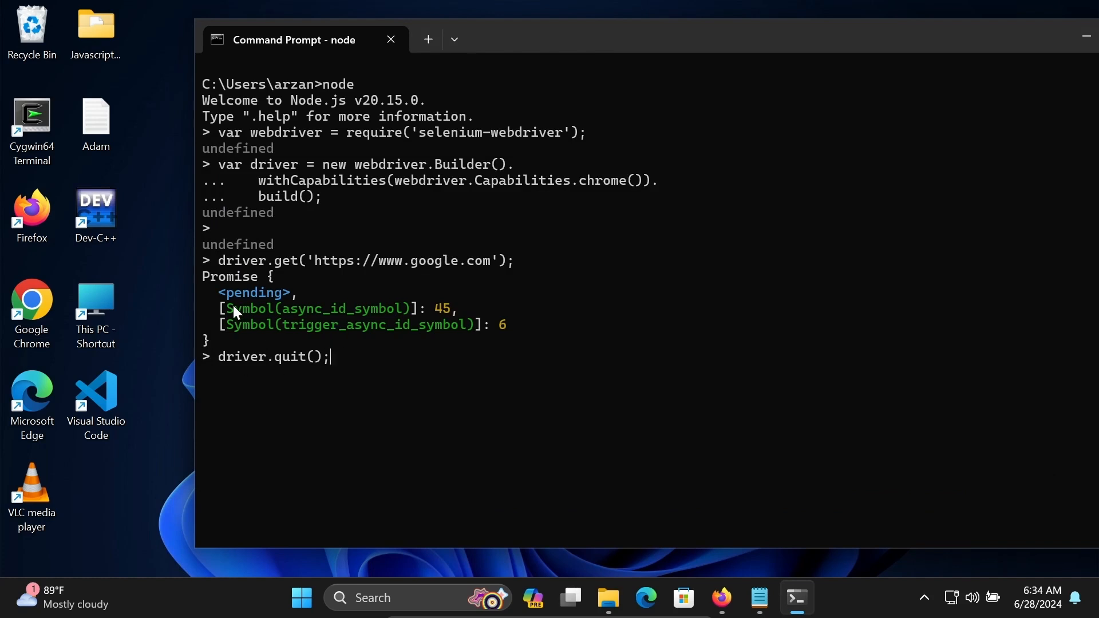
pyautogui.press('enter')
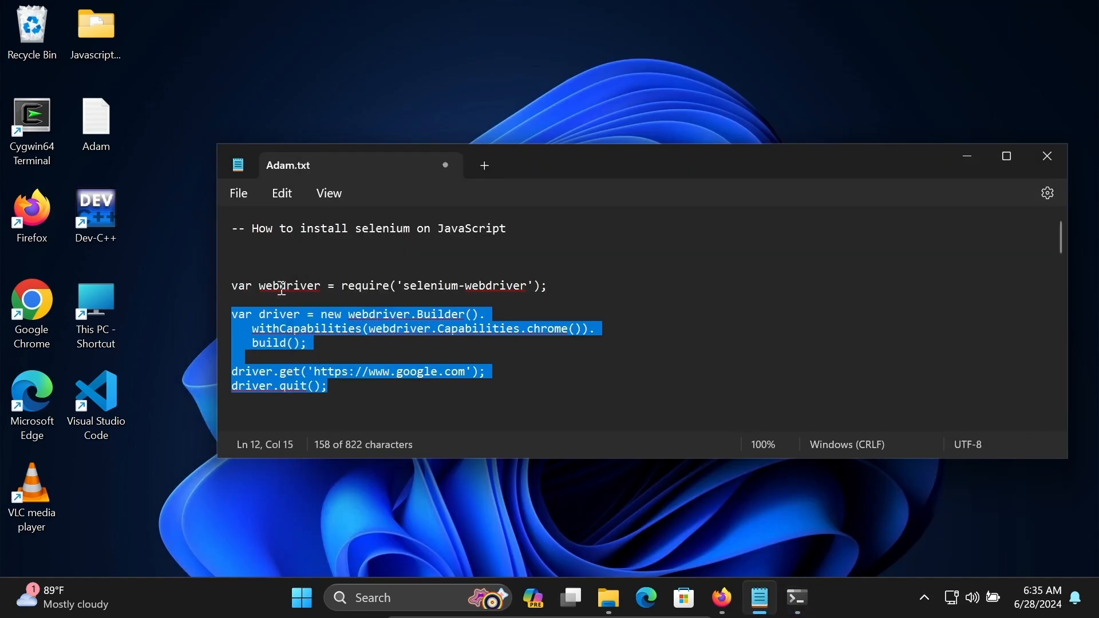
# Deselect the script text in Notepad and bring Command Prompt back to the front.
pyautogui.click(233, 256)
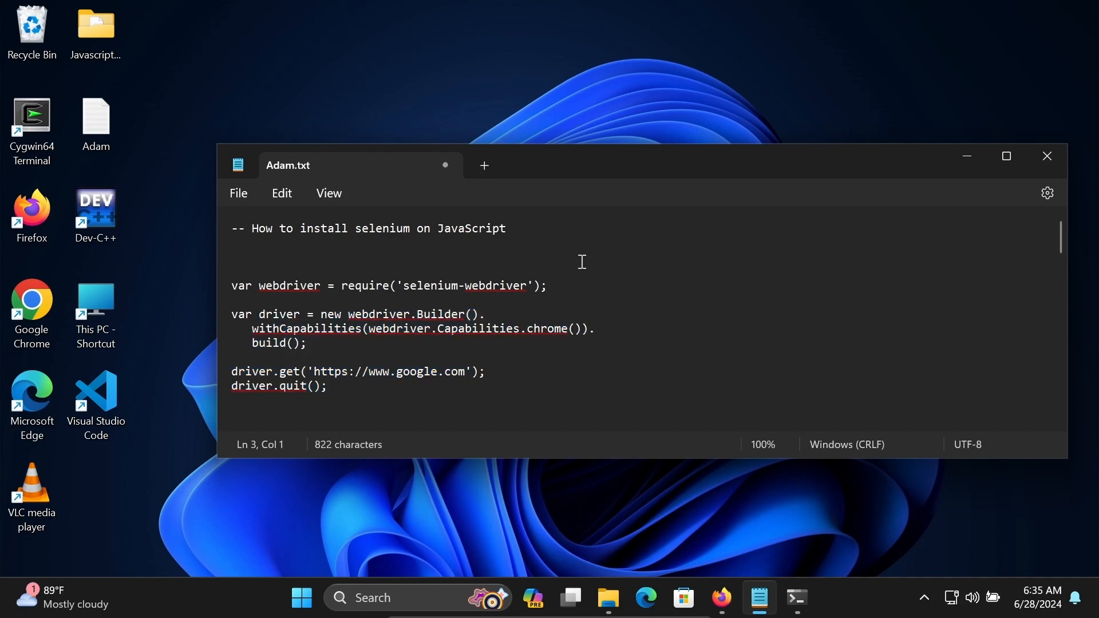
pyautogui.moveTo(362, 249)
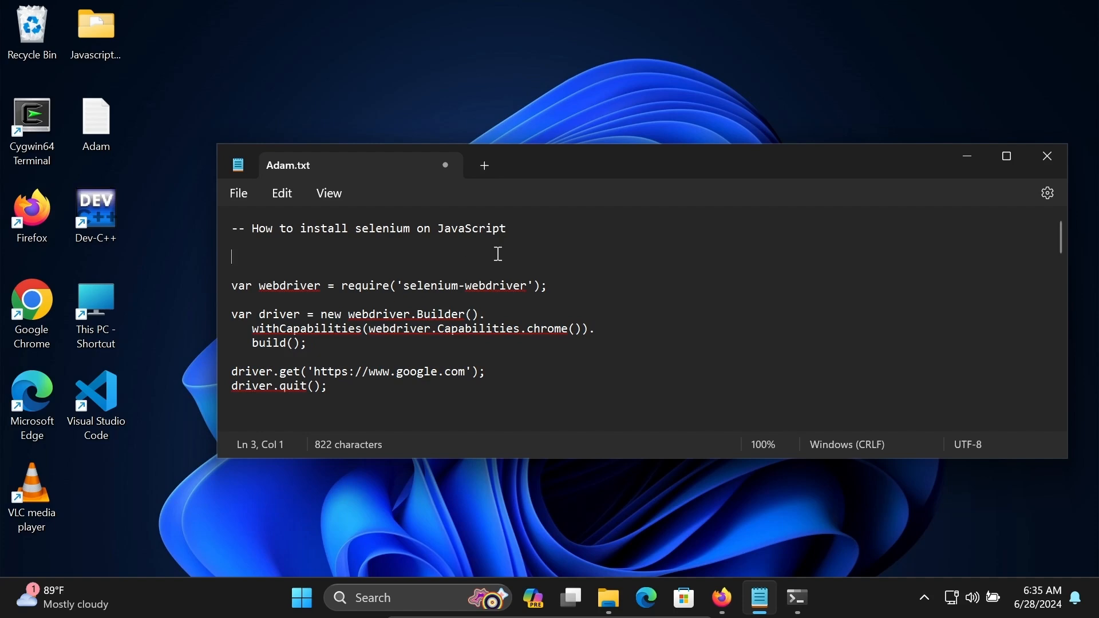
pyautogui.moveTo(796, 598)
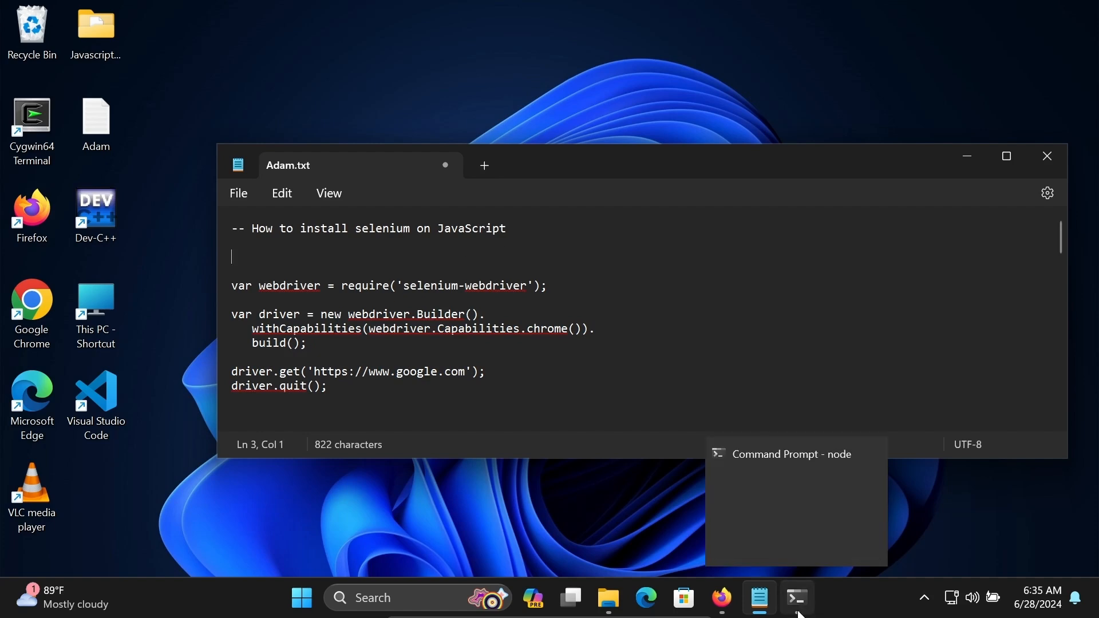
pyautogui.click(797, 454)
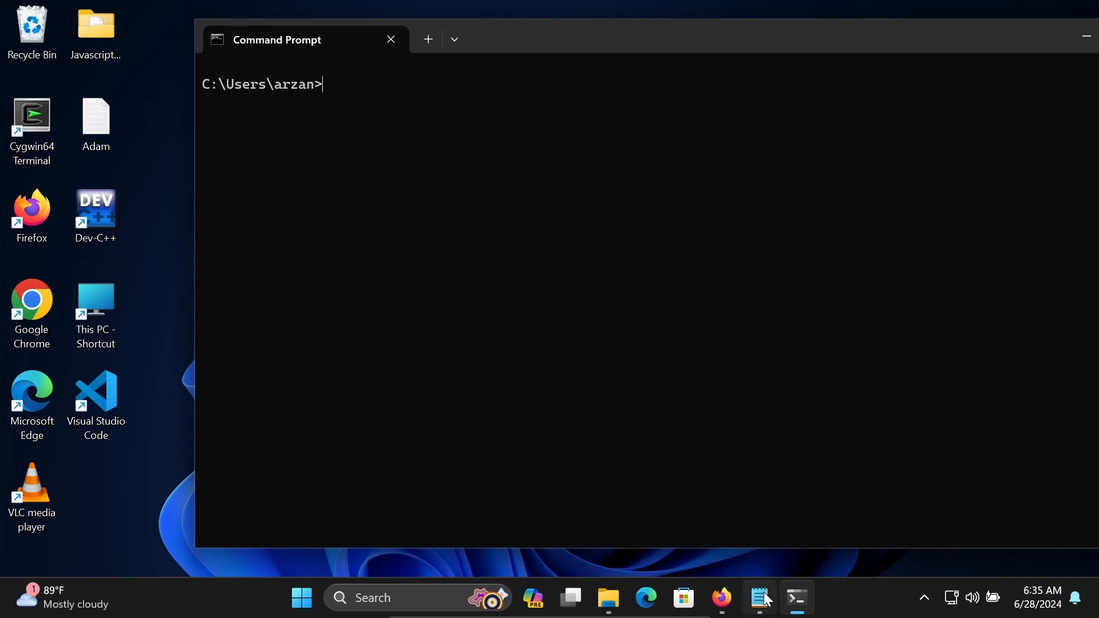
# Delete the blank lines between the require, var driver and driver.get statements.
pyautogui.click(758, 597)
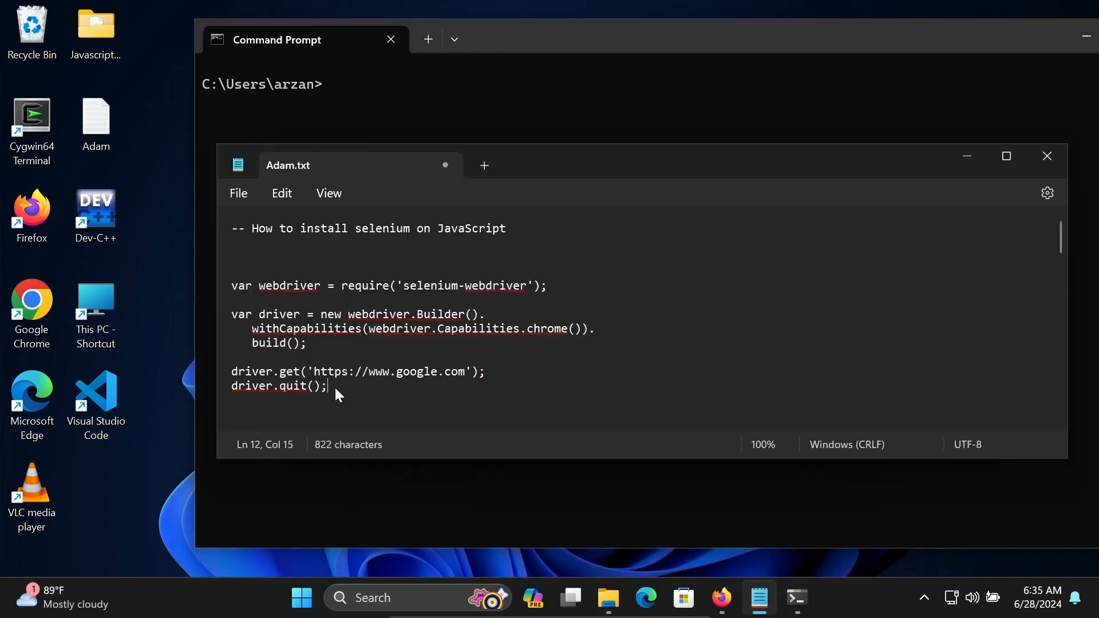
pyautogui.moveTo(231, 285); pyautogui.dragTo(326, 386)
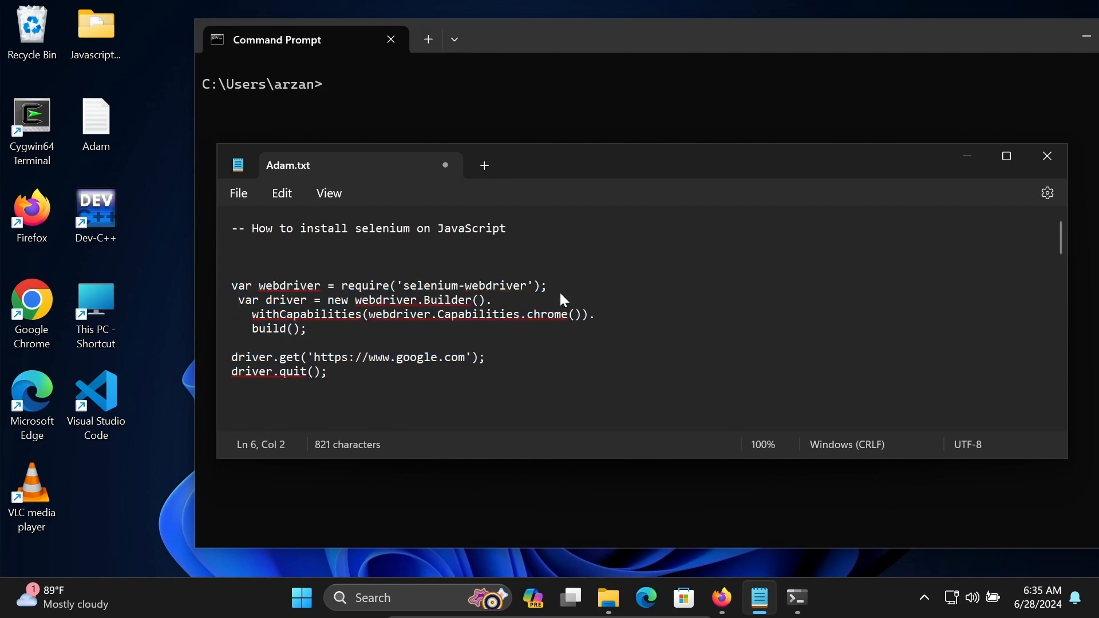
pyautogui.press('Backspace')
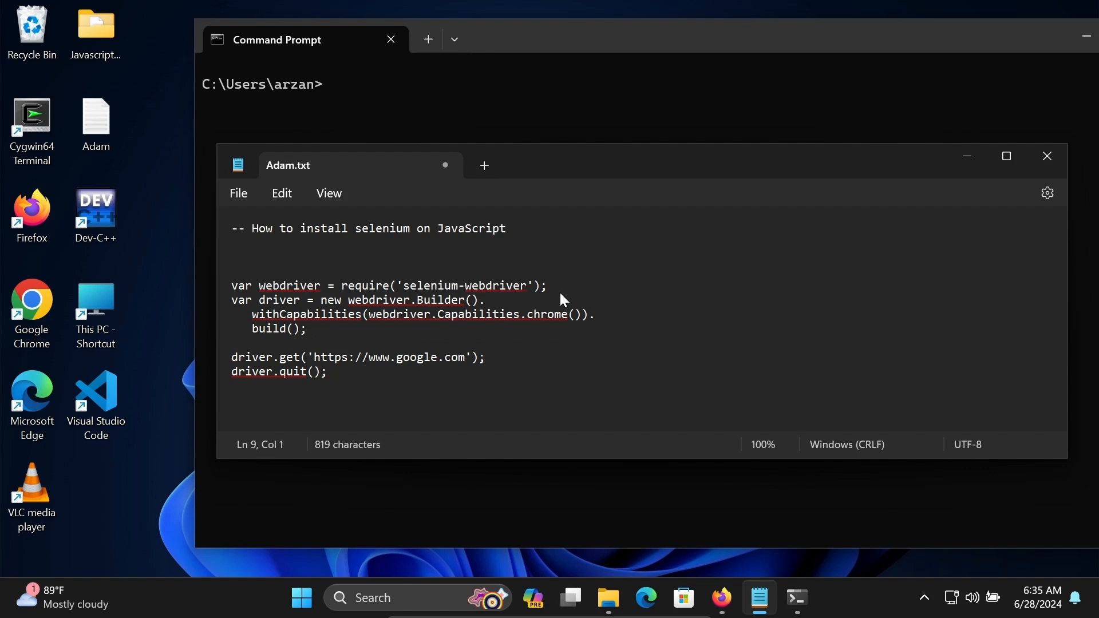
pyautogui.press('Backspace')
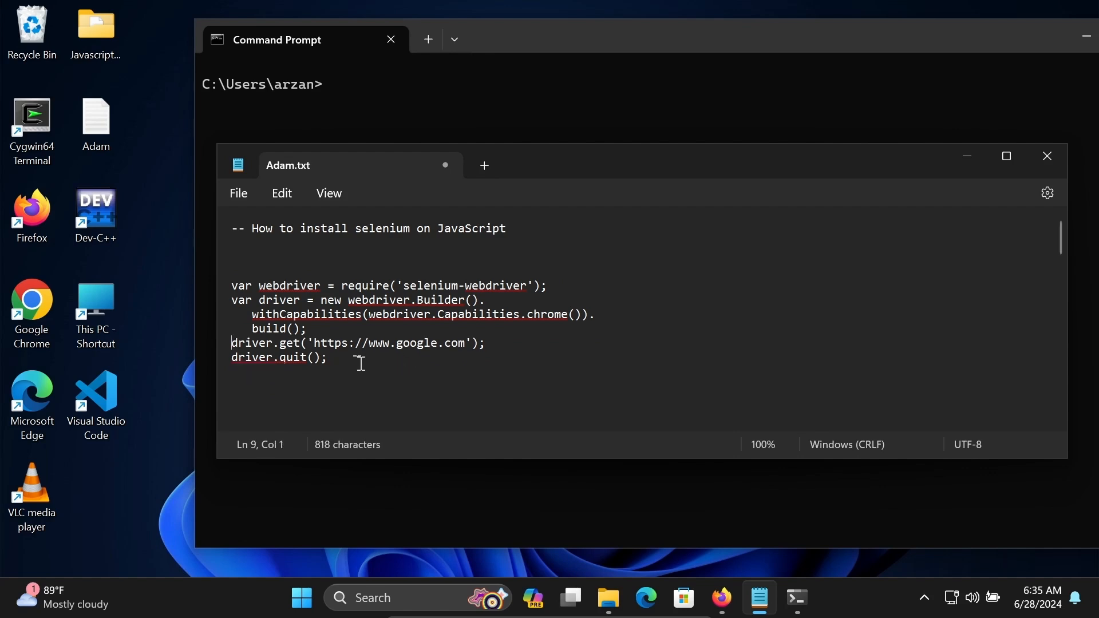
# Select the whole script from require to quit and start a fresh Node shell for pasting.
pyautogui.moveTo(232, 286); pyautogui.dragTo(327, 357)
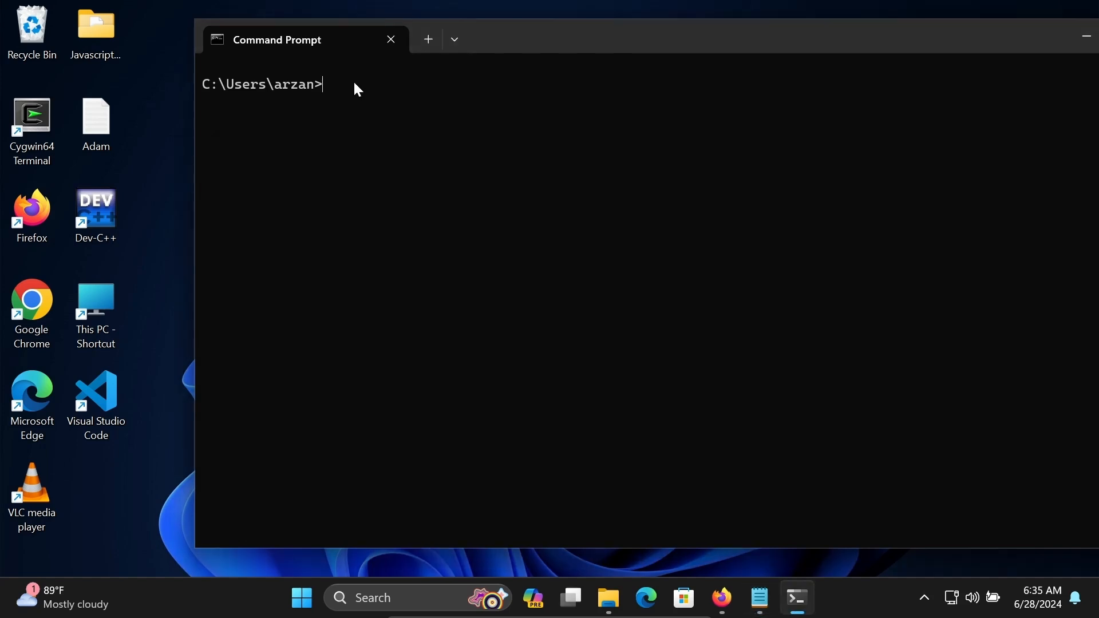
pyautogui.write('node')
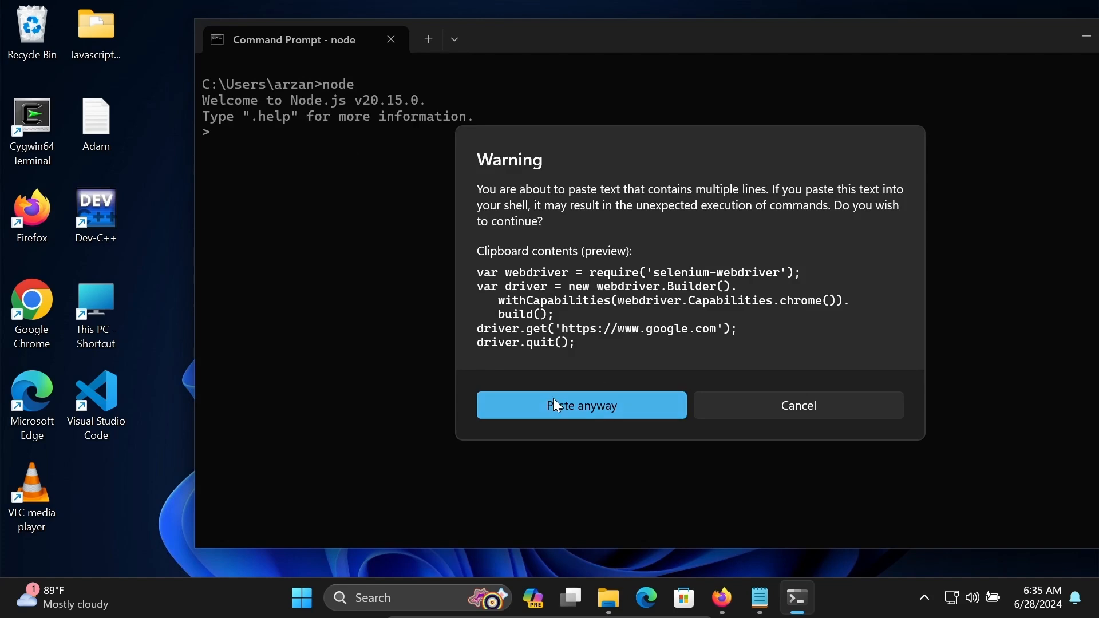
# Paste the selenium-webdriver script into the Node REPL, launching automated Chrome on google.com, then close that Chrome window.
pyautogui.click(582, 406)
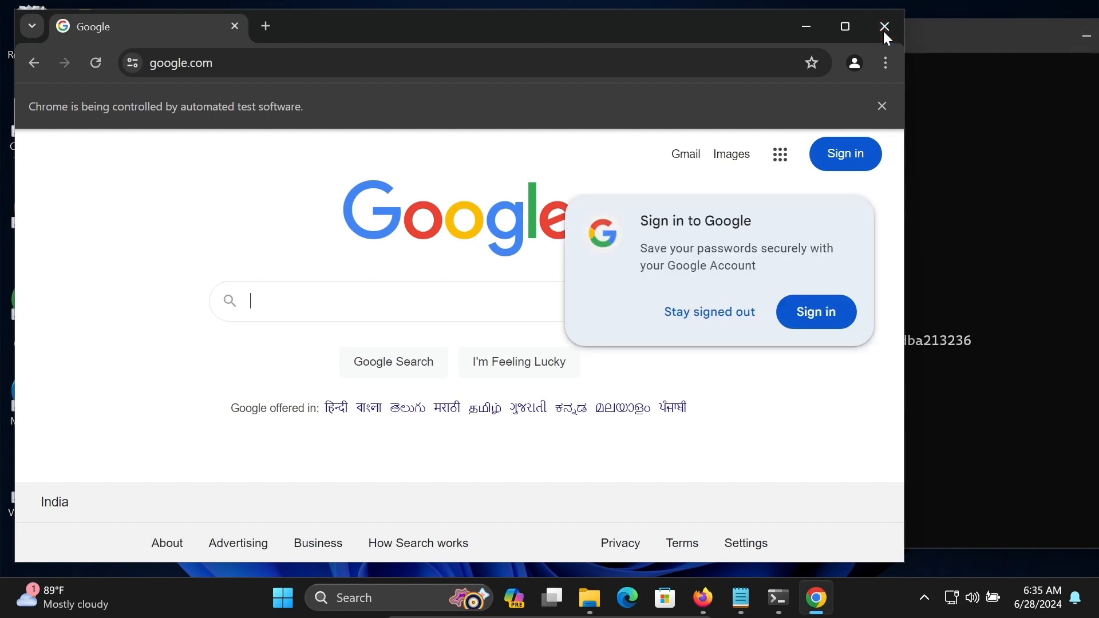
pyautogui.click(885, 26)
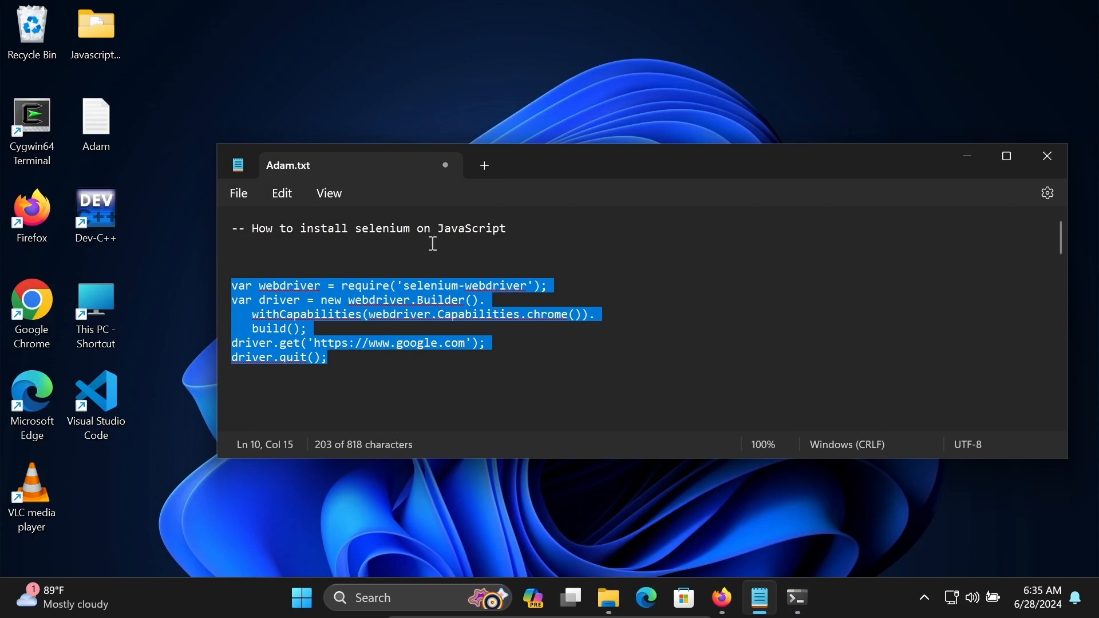
pyautogui.moveTo(321, 272)
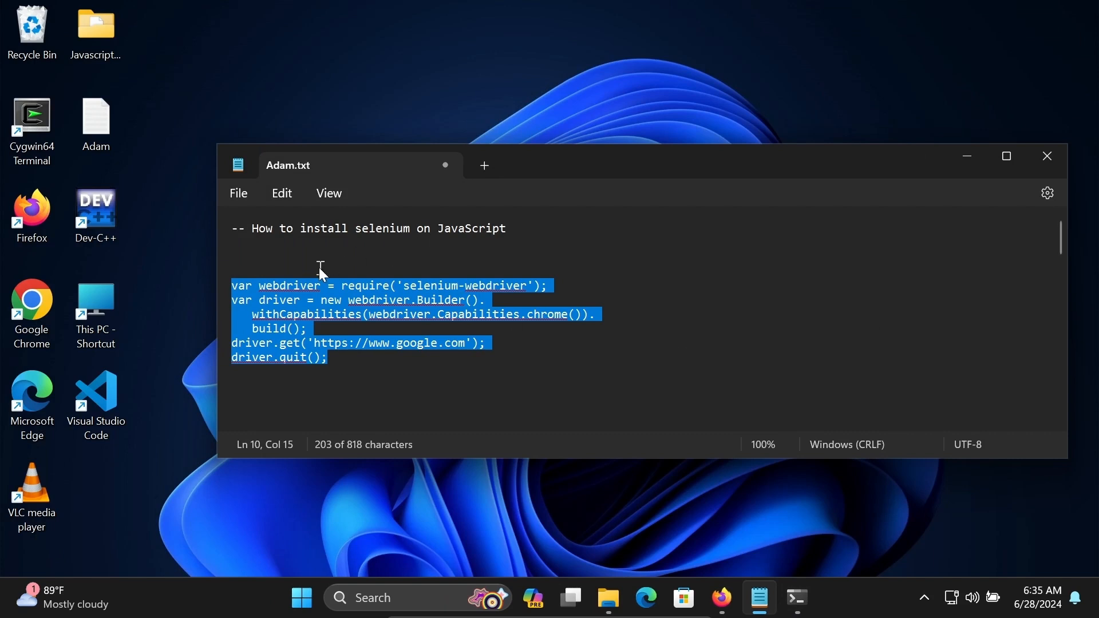
pyautogui.click(474, 263)
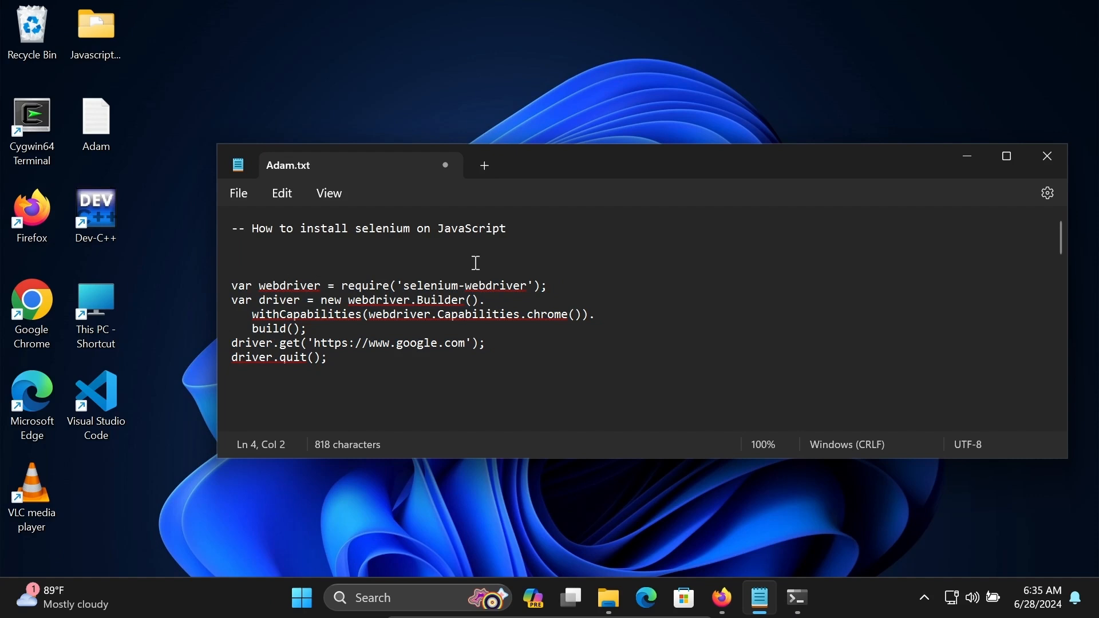